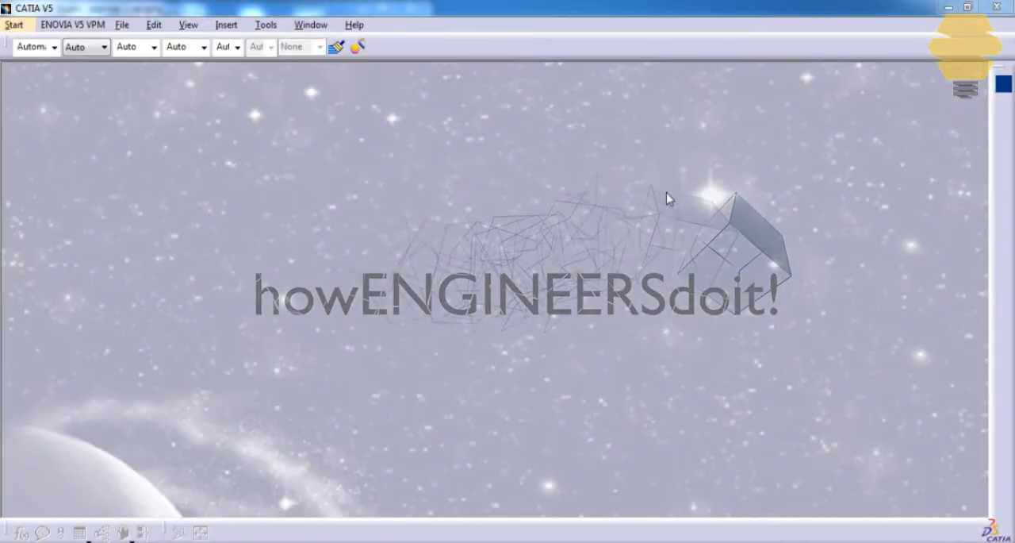
mouse_move(212, 51)
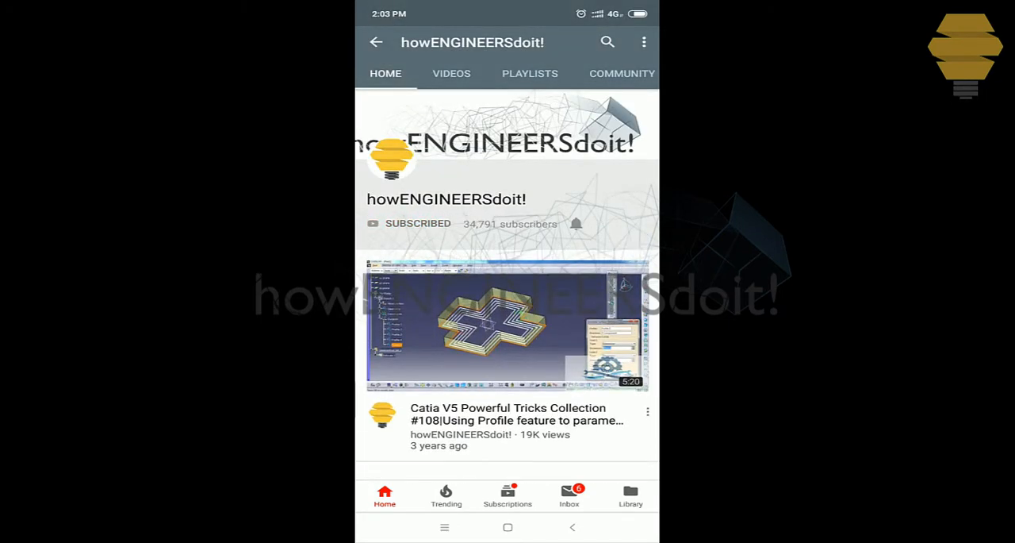
Step: Create a new Sheet Metal Design part and name it introduction in the New Part dialog
left_click(576, 222)
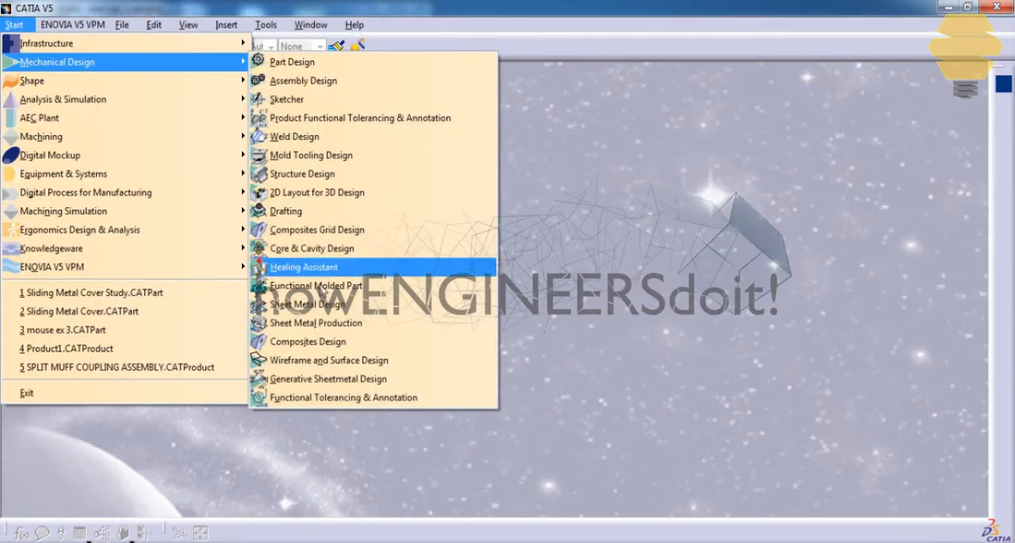
left_click(292, 60)
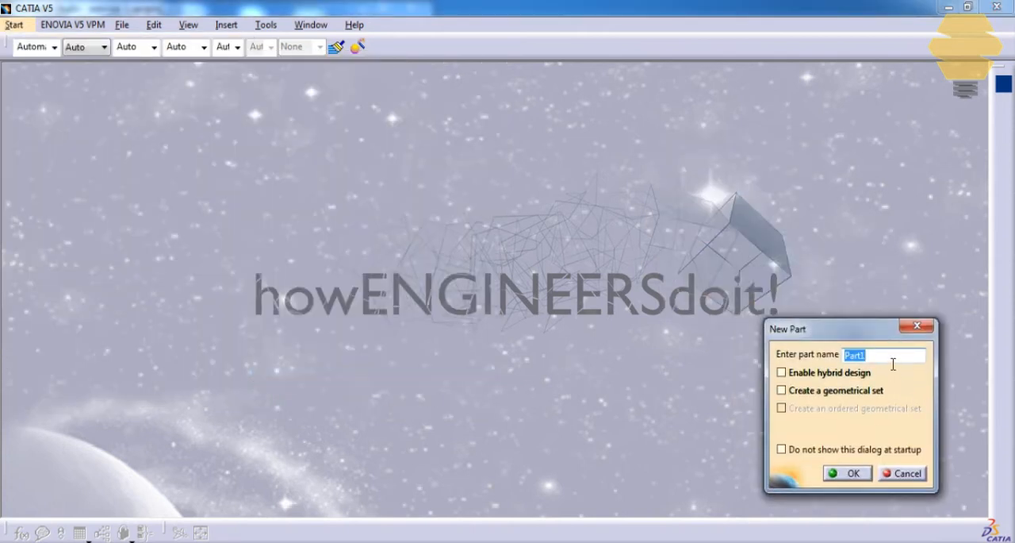
type("st")
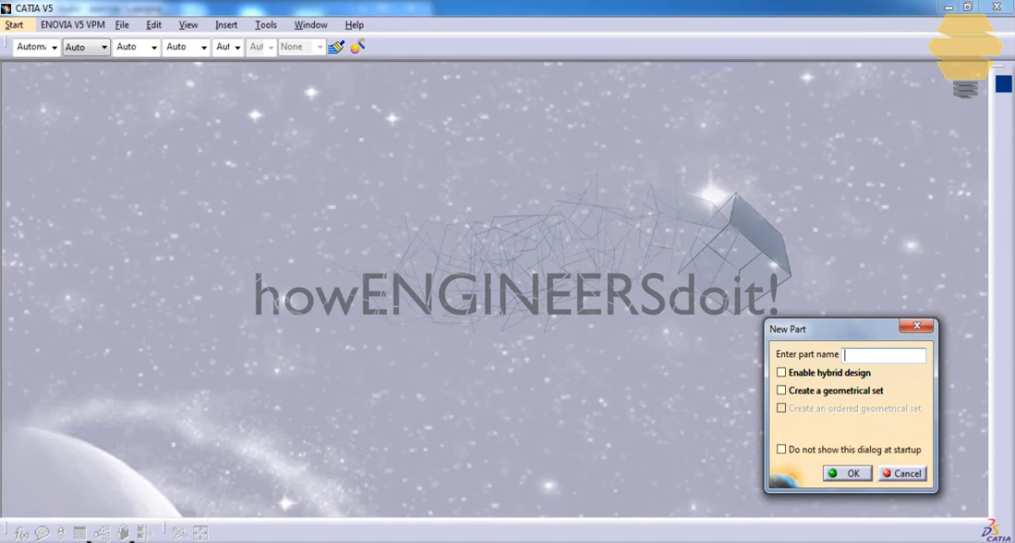
type("introdut")
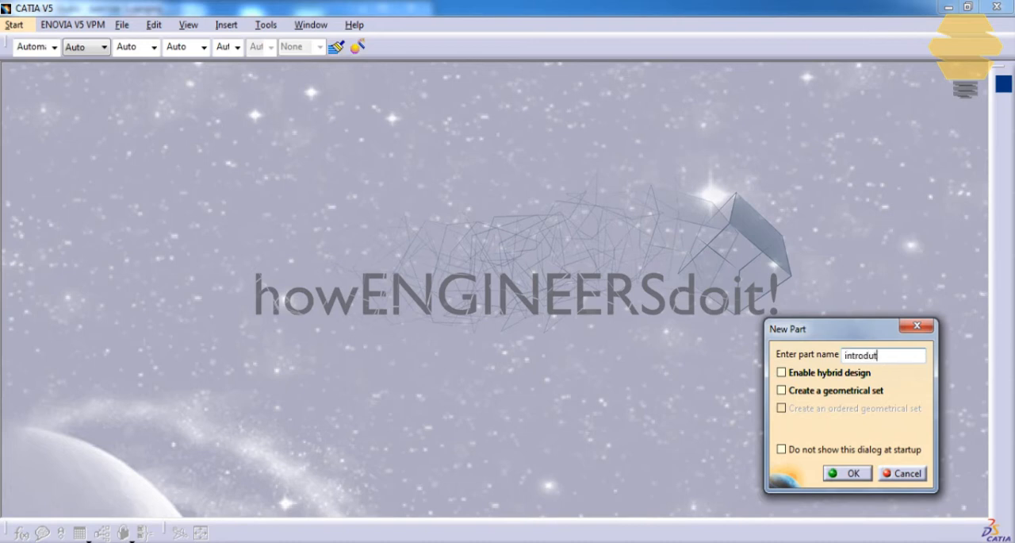
left_click(847, 473)
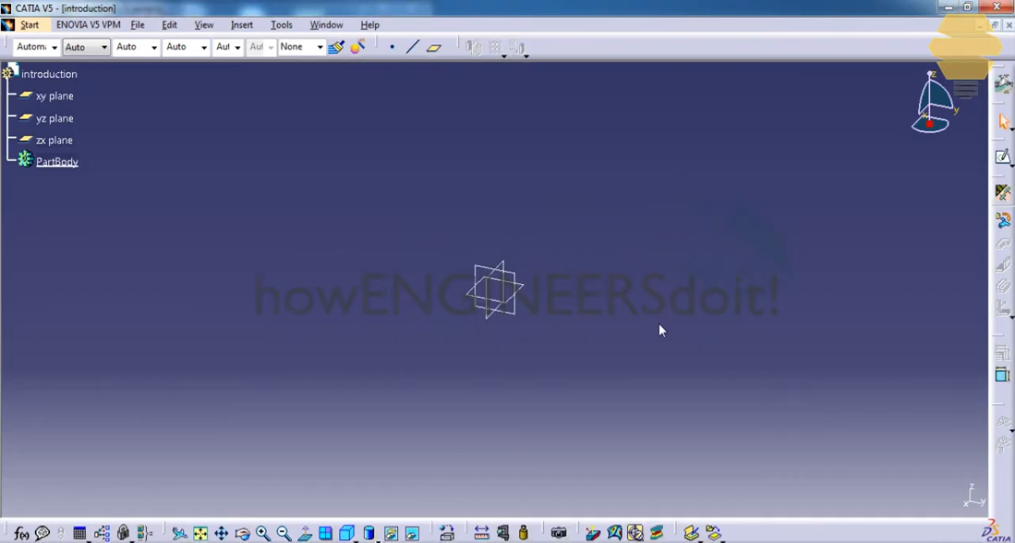
mouse_move(287, 98)
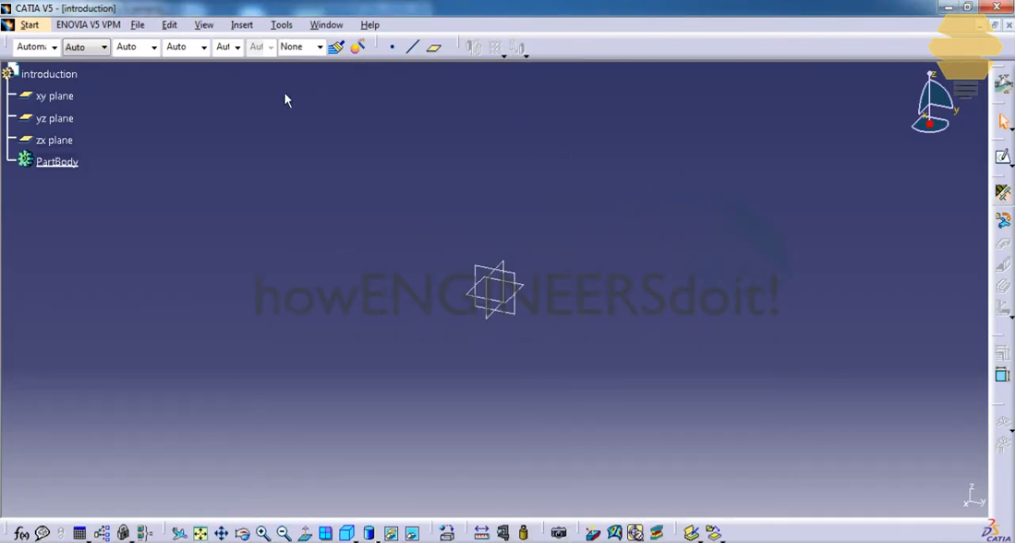
left_click(242, 26)
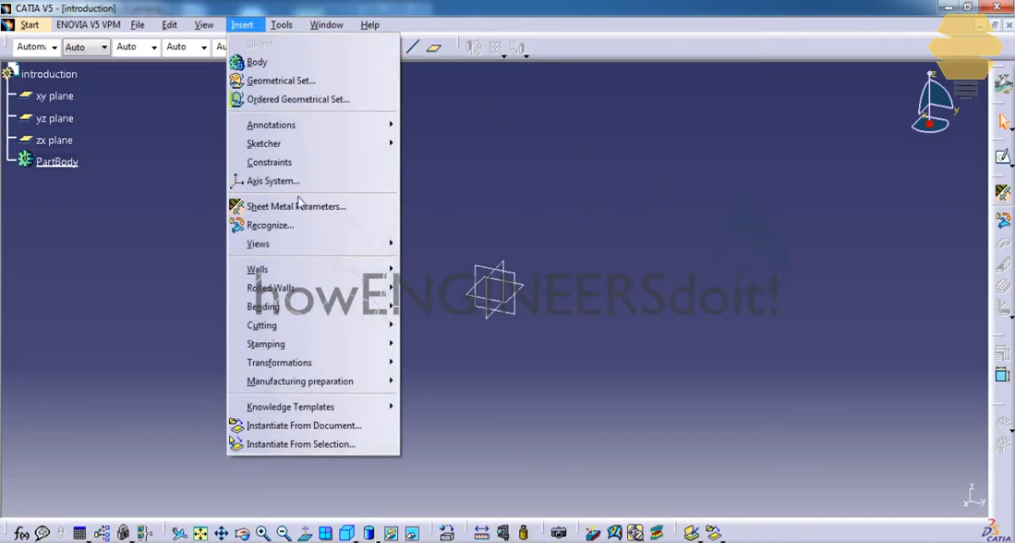
mouse_move(257, 270)
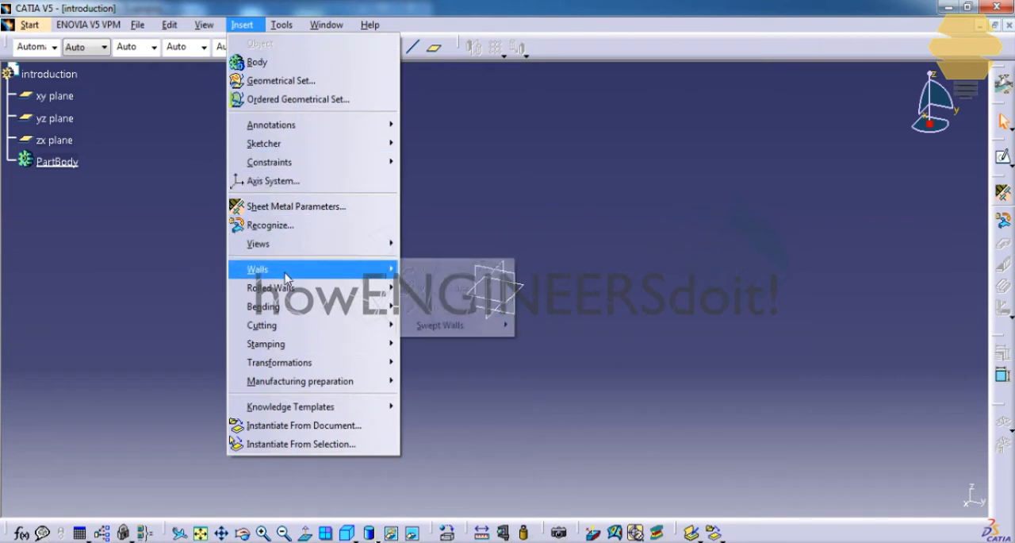
mouse_move(263, 307)
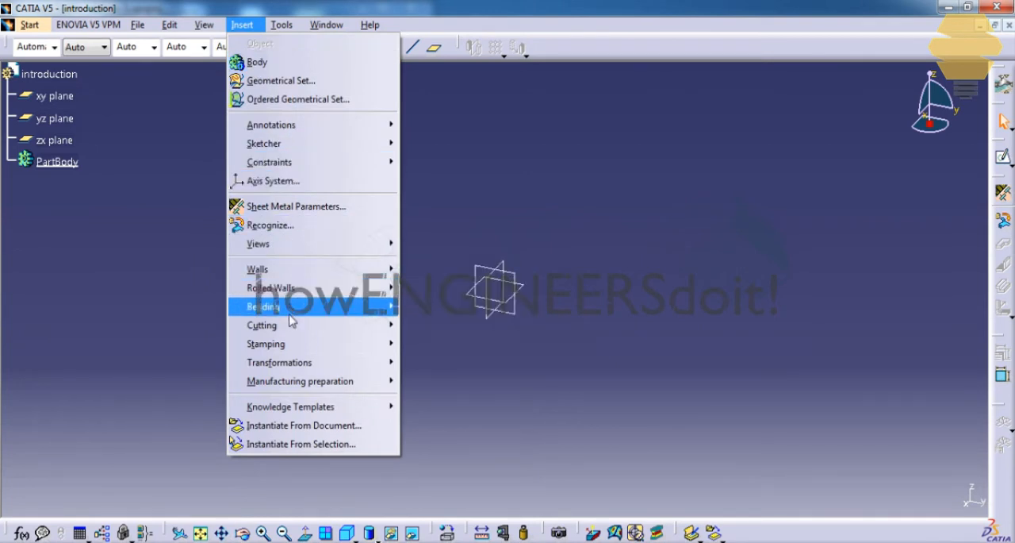
mouse_move(299, 381)
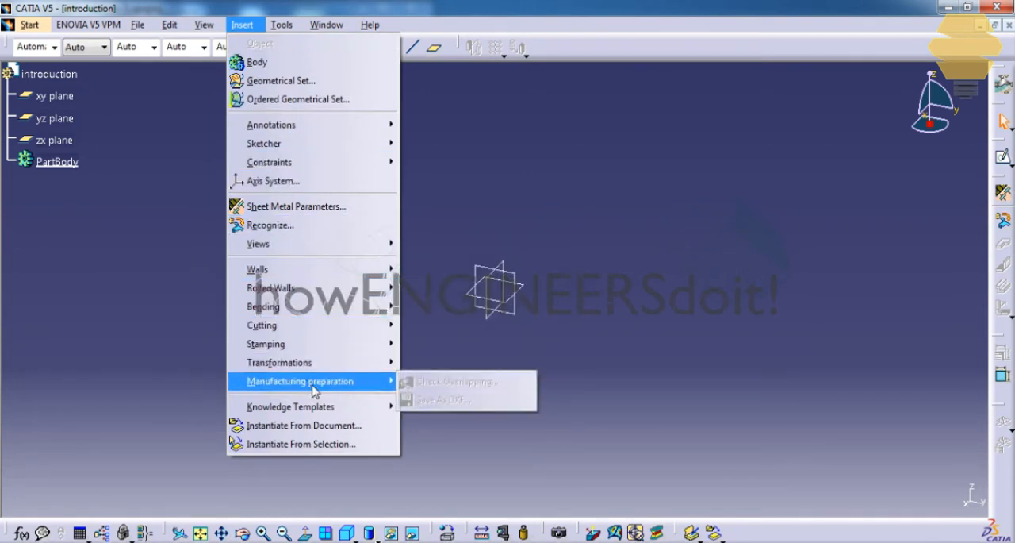
mouse_move(279, 362)
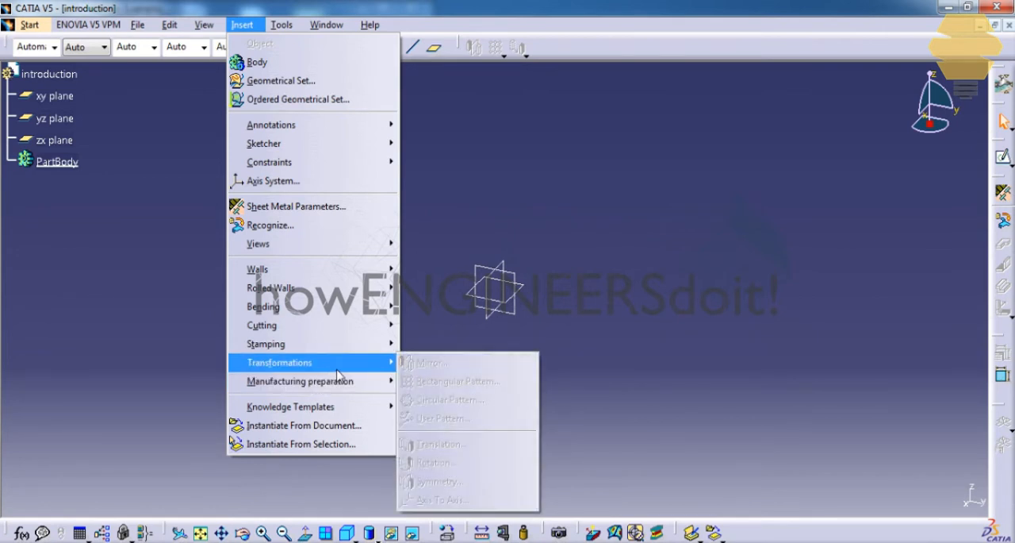
mouse_move(266, 343)
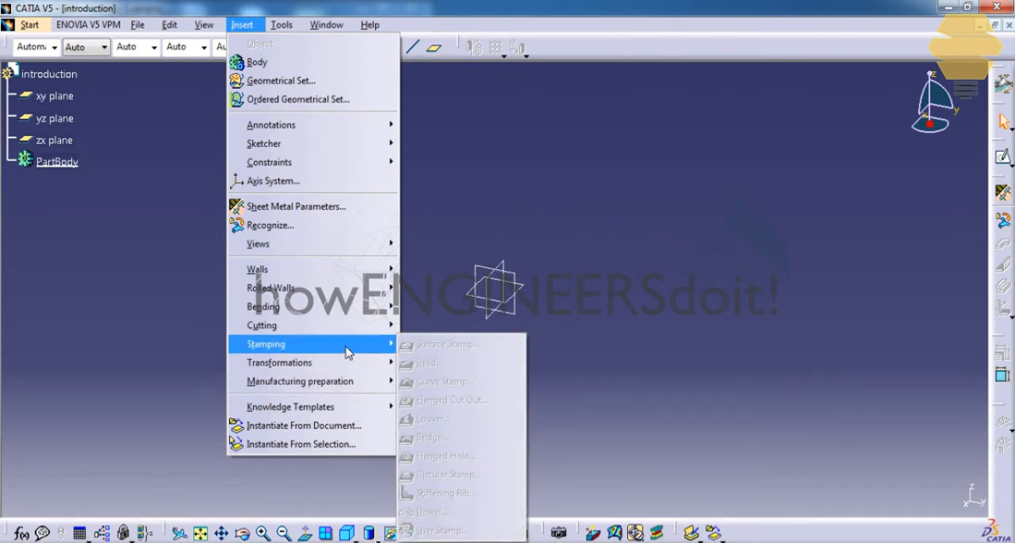
mouse_move(261, 324)
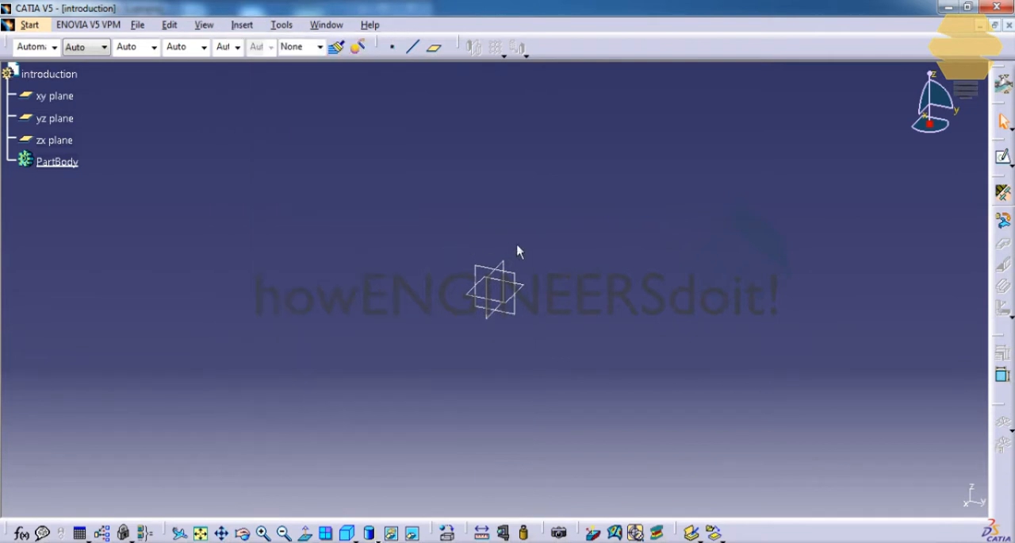
mouse_move(531, 234)
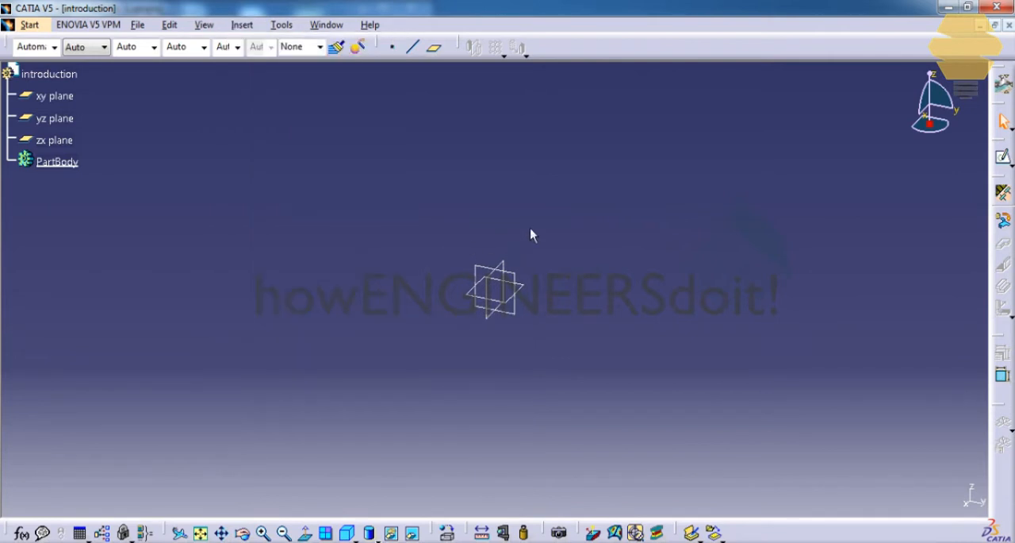
mouse_move(653, 231)
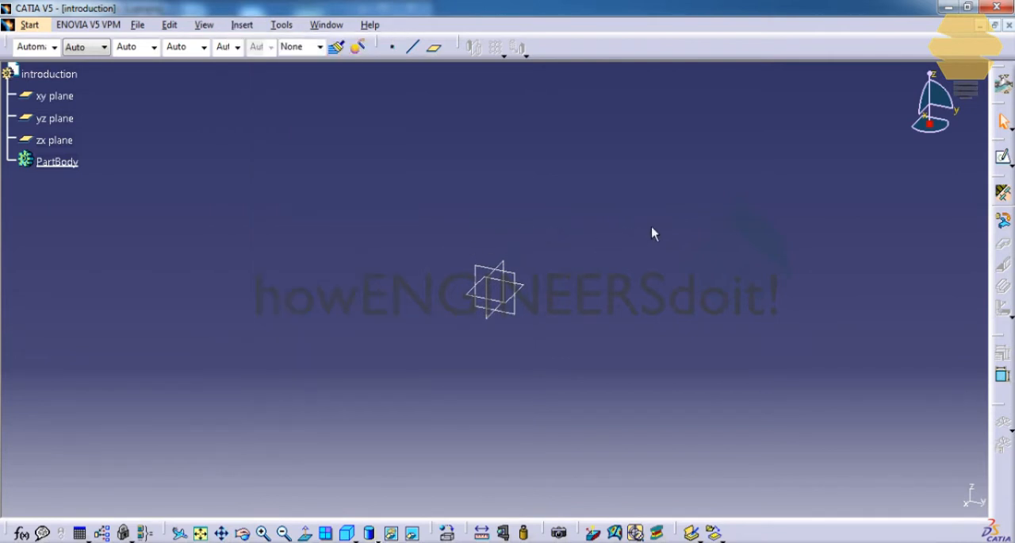
mouse_move(1003, 195)
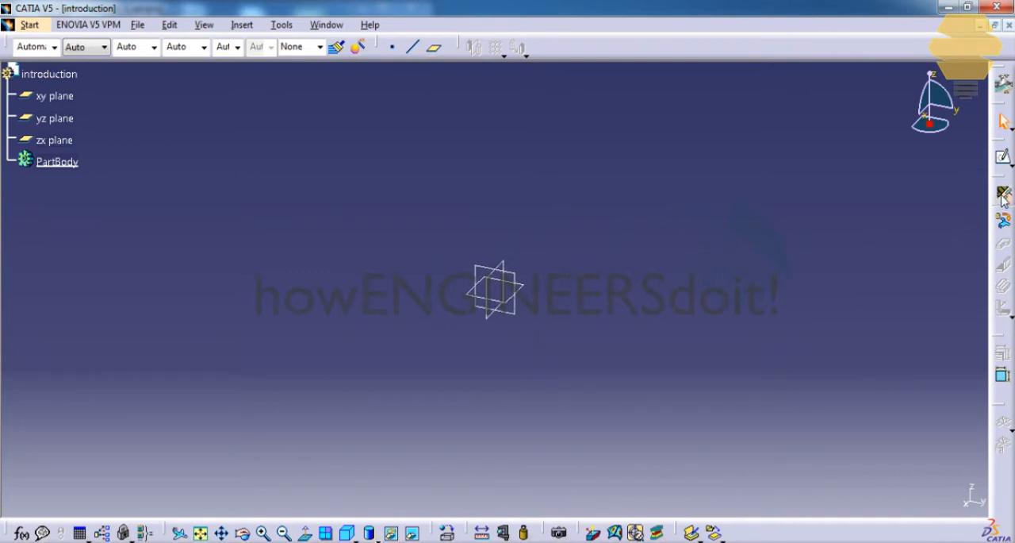
mouse_move(1003, 195)
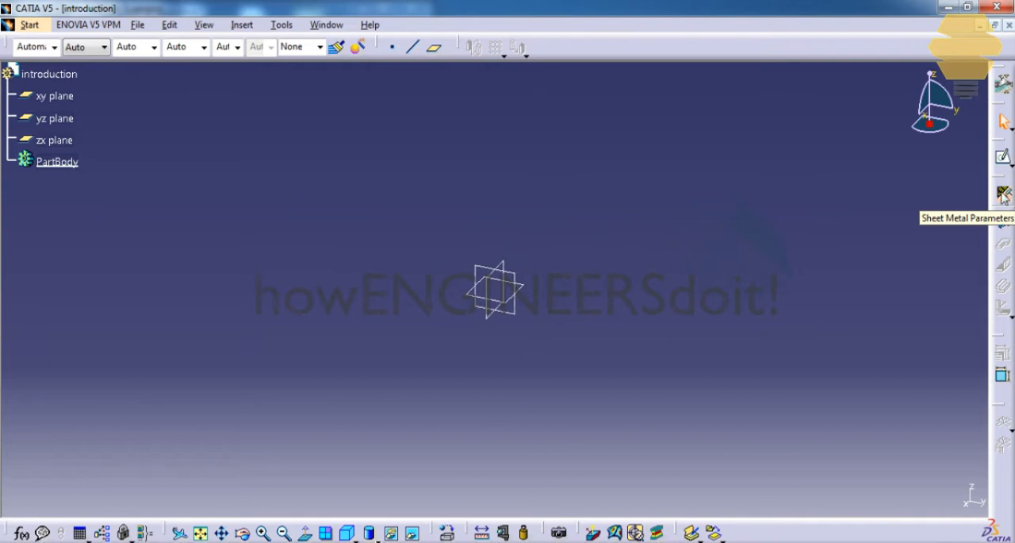
Step: Create Sheet Metal Parameter.1 with 1mm thickness and 2mm default bend radius, then browse the Insert menu
left_click(1003, 195)
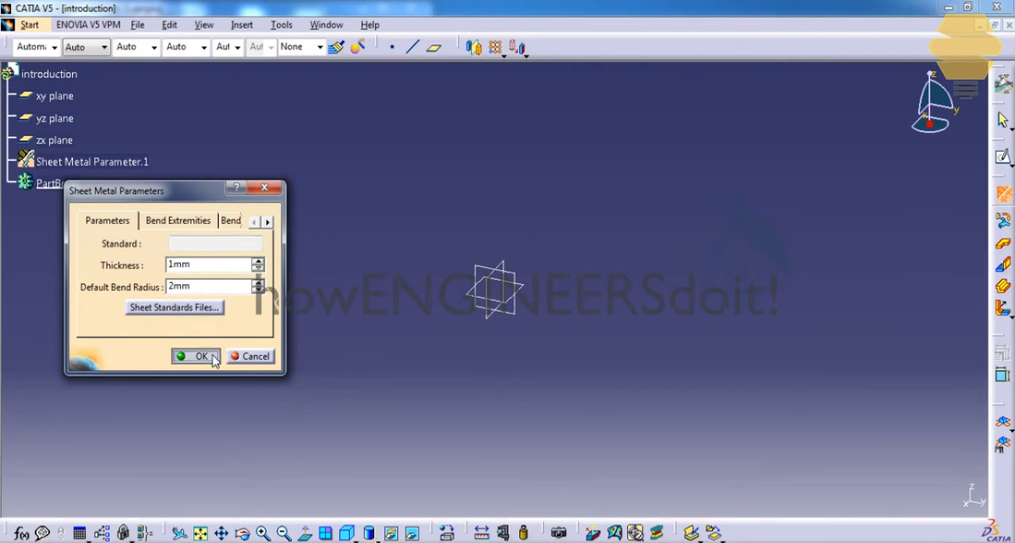
left_click(196, 355)
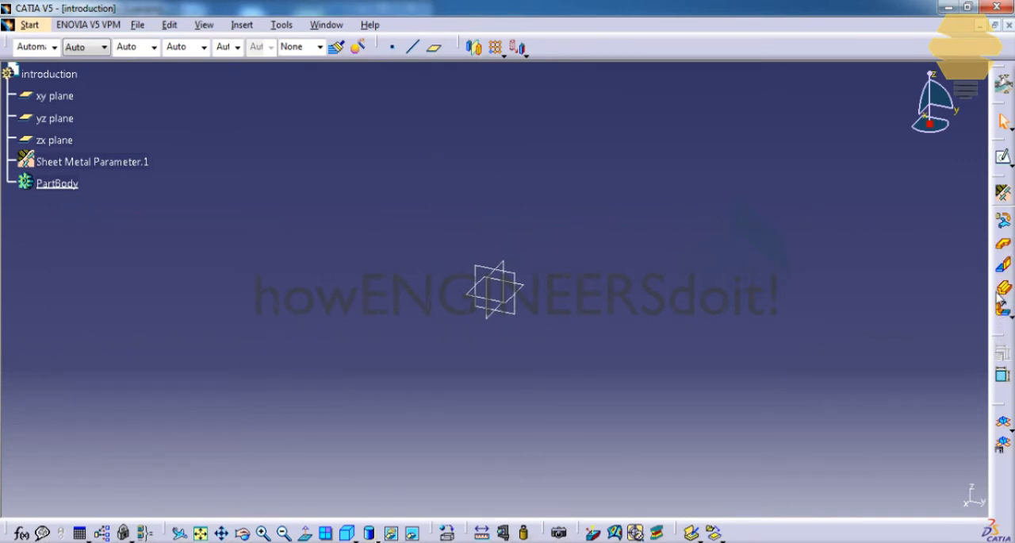
left_click(243, 25)
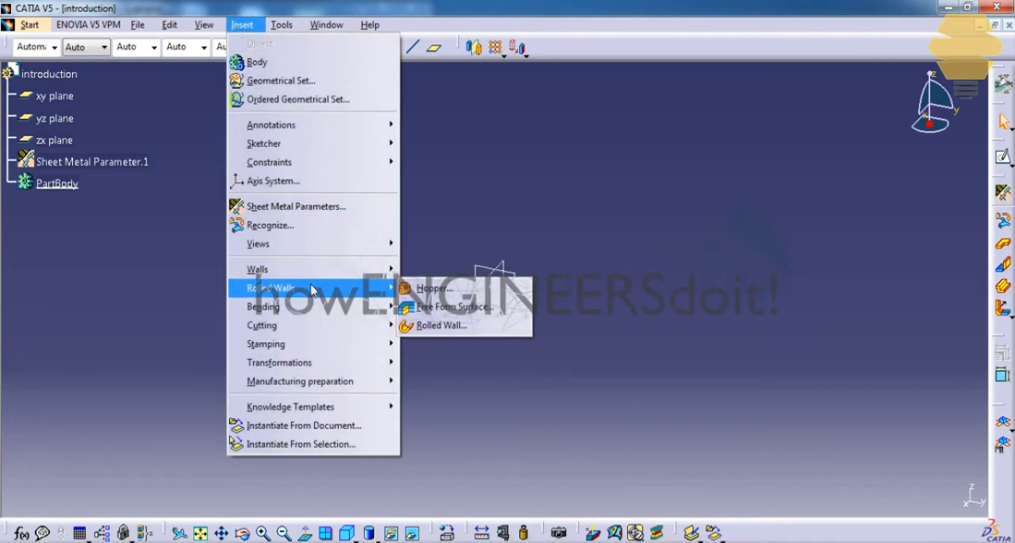
mouse_move(280, 362)
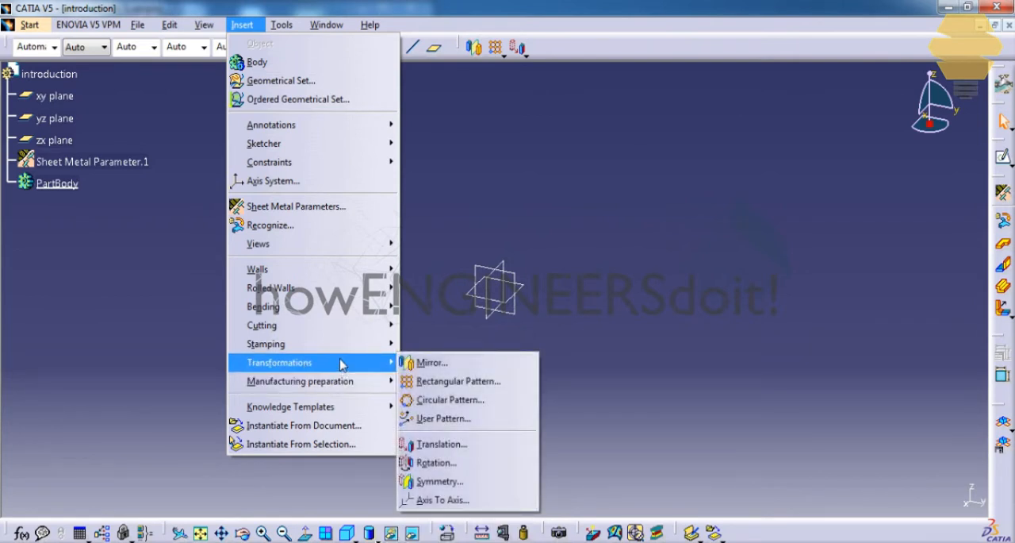
mouse_move(264, 306)
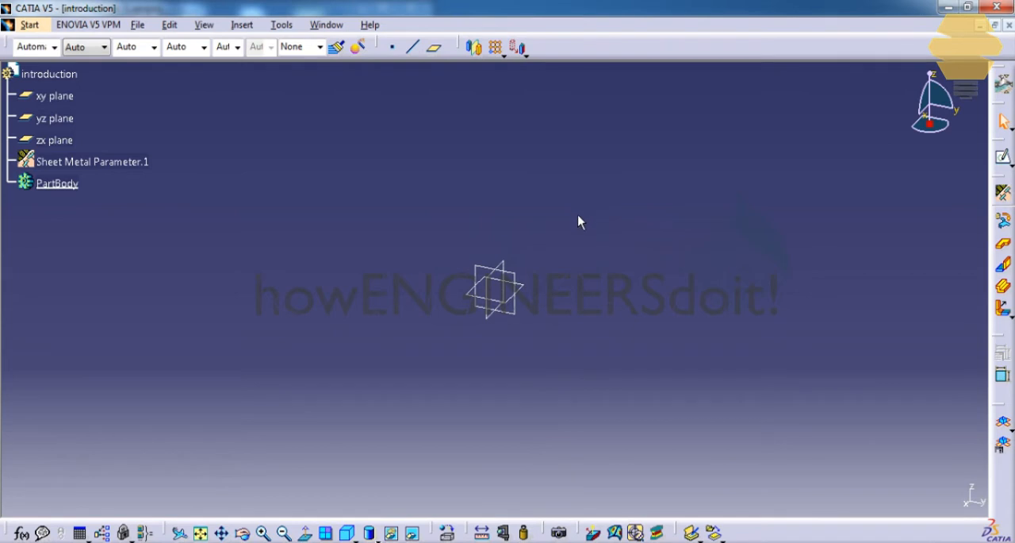
left_click(241, 26)
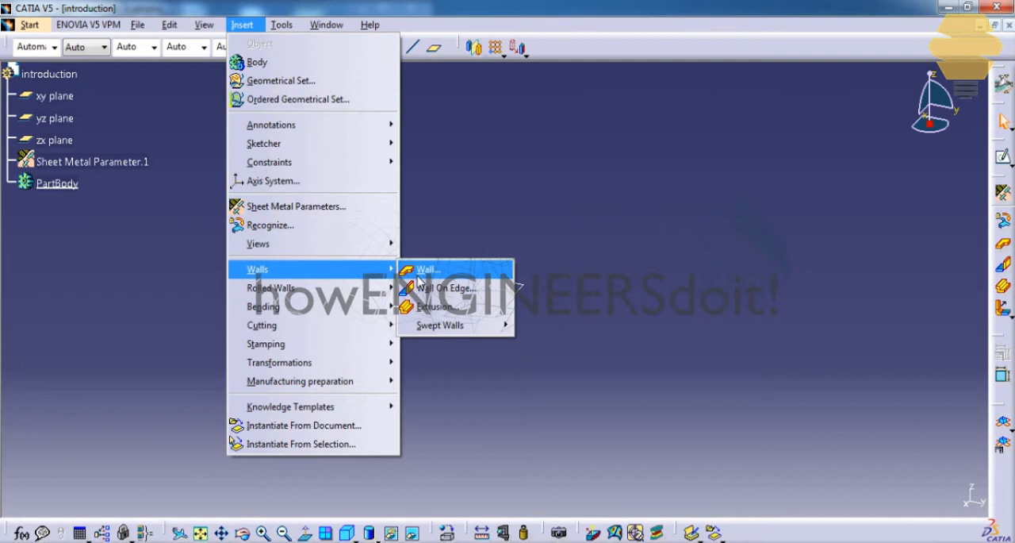
mouse_move(425, 270)
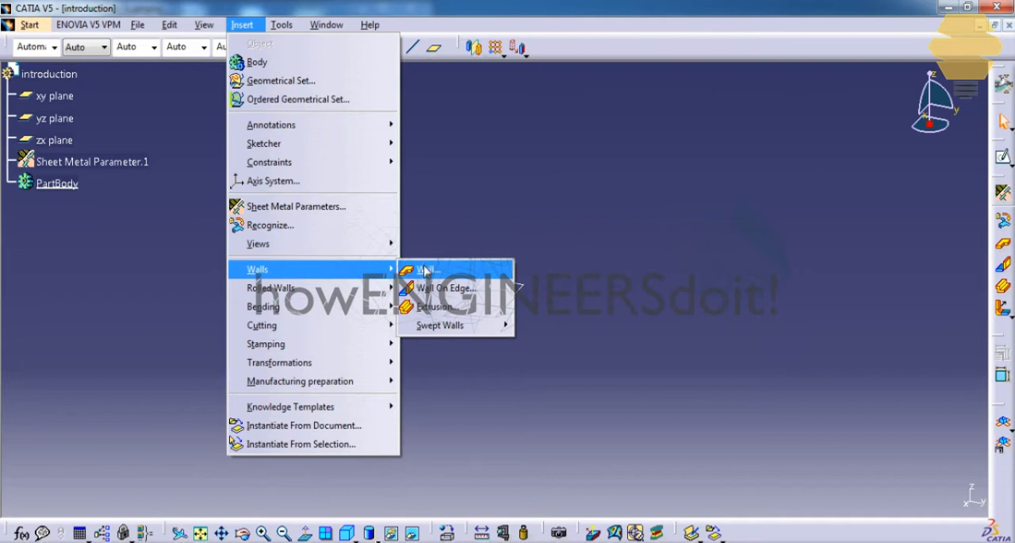
Step: Sketch the closed L-shaped profile with a connected line profile starting above the origin
left_click(428, 270)
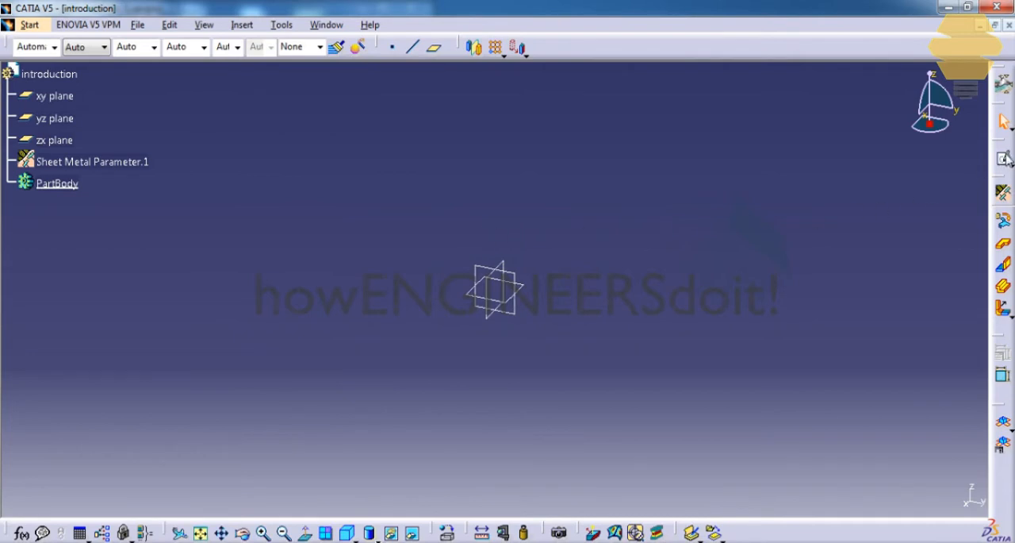
mouse_move(530, 279)
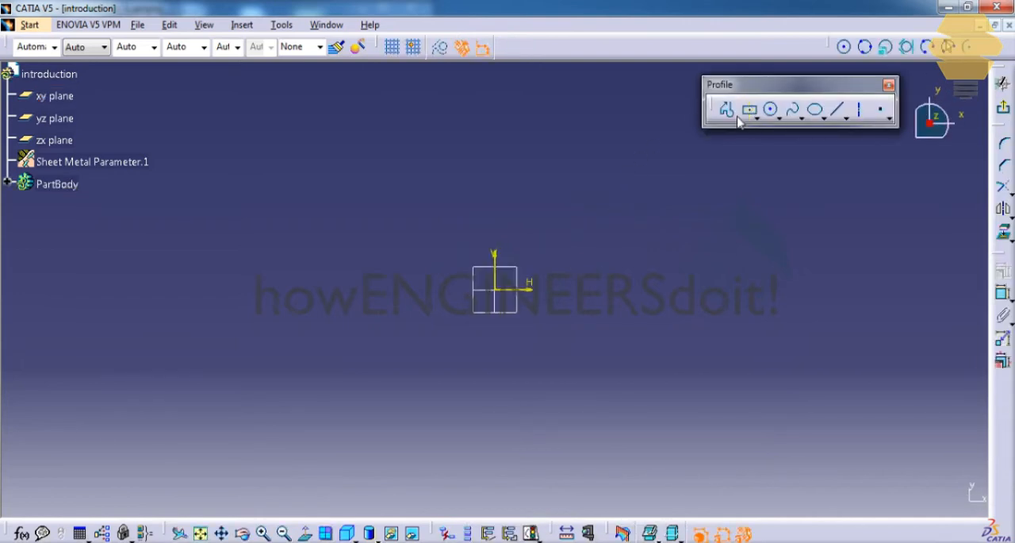
left_click(726, 110)
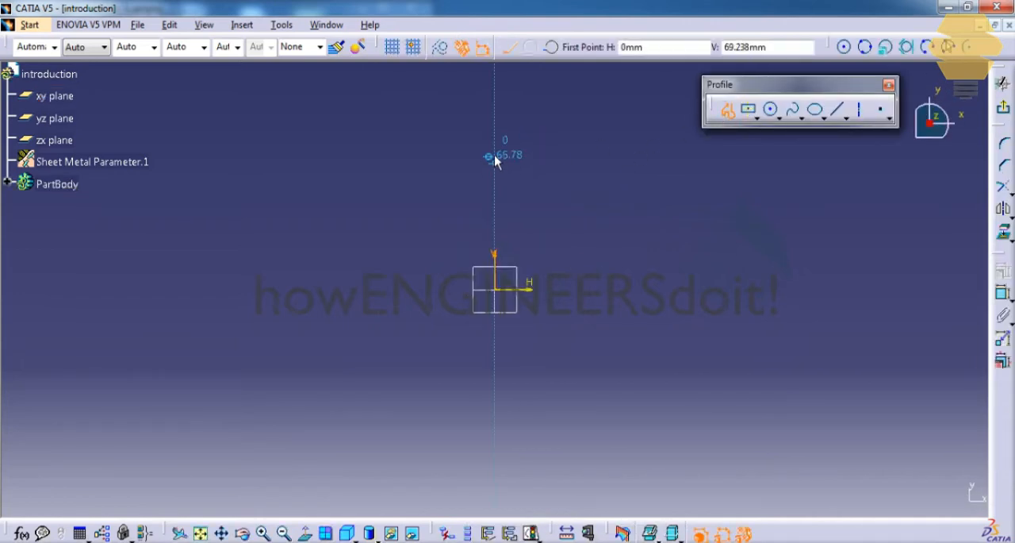
left_click(755, 152)
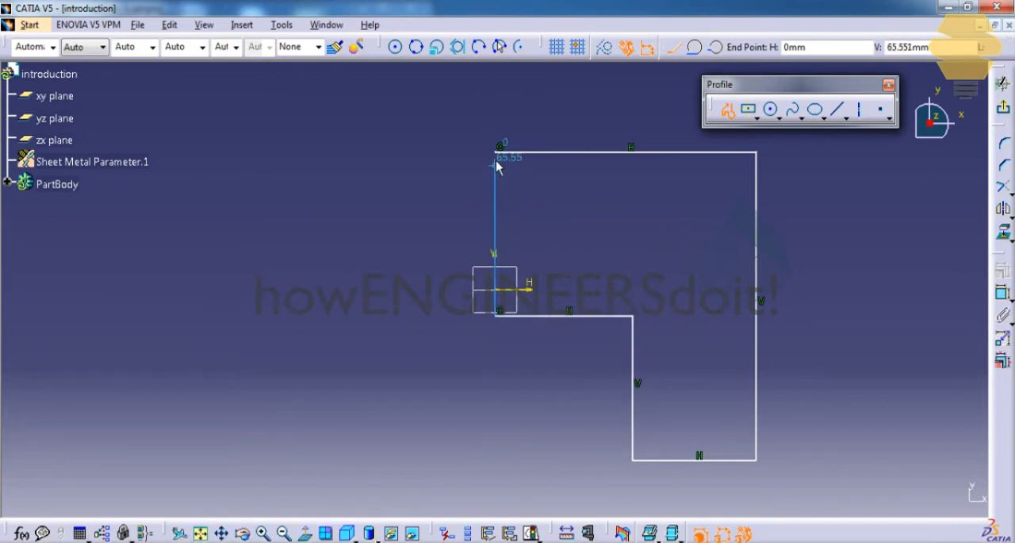
left_click(495, 148)
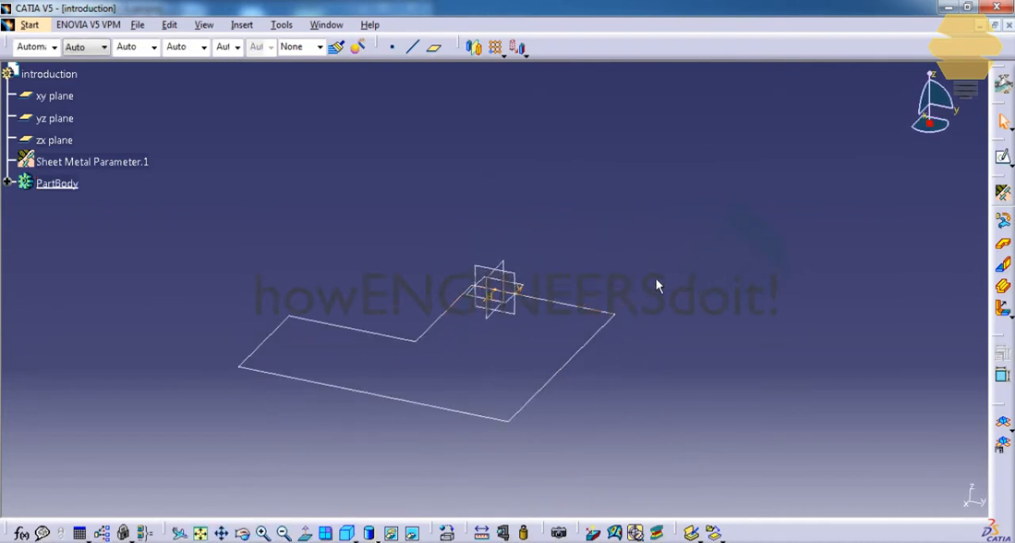
mouse_move(1002, 251)
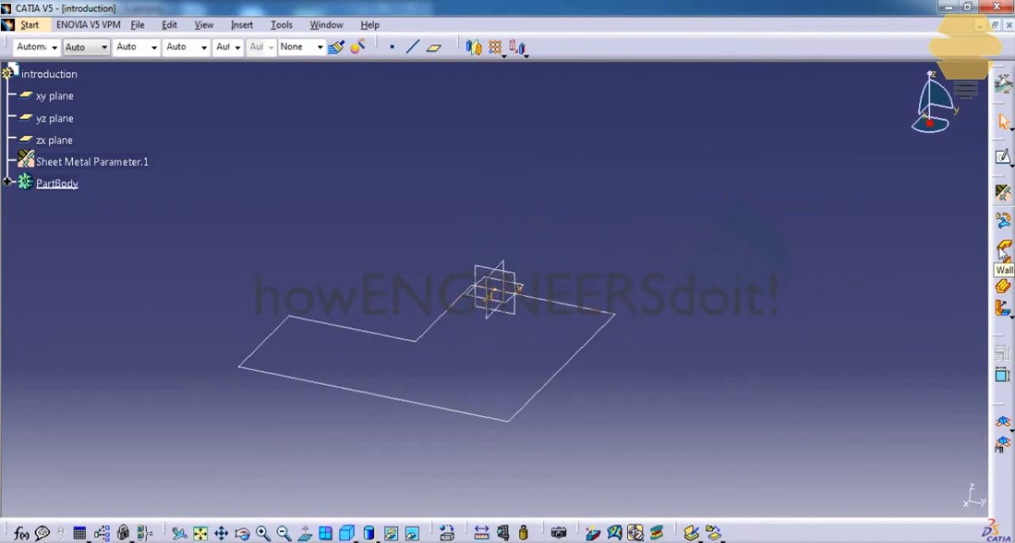
Step: Build the flat L-shaped base wall from Sketch.1 with the Wall tool
left_click(1003, 254)
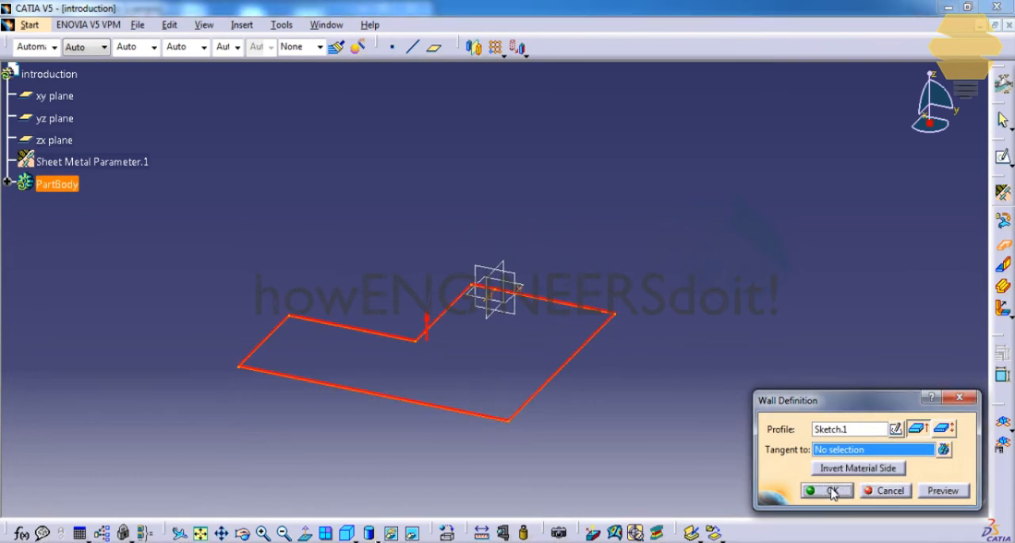
left_click(825, 491)
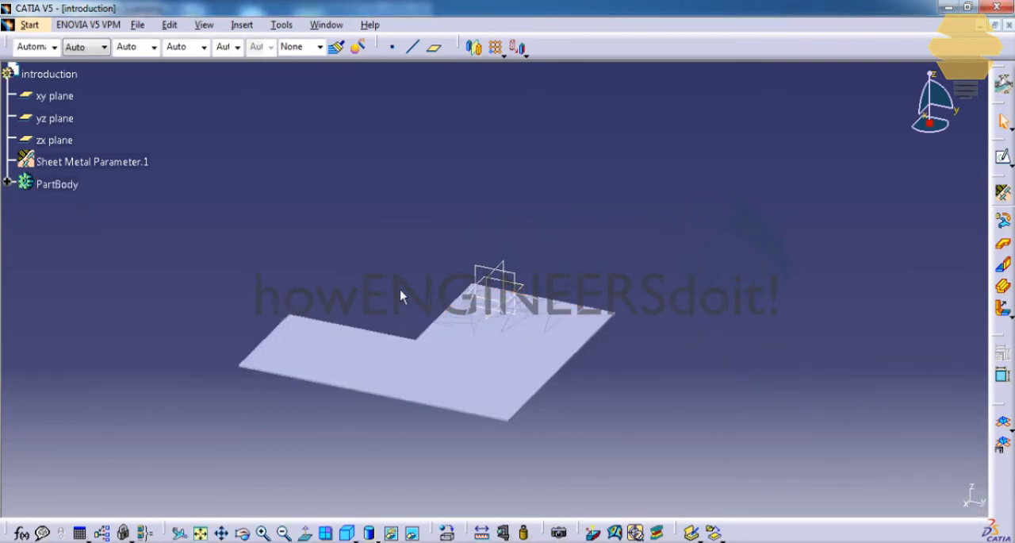
mouse_move(365, 156)
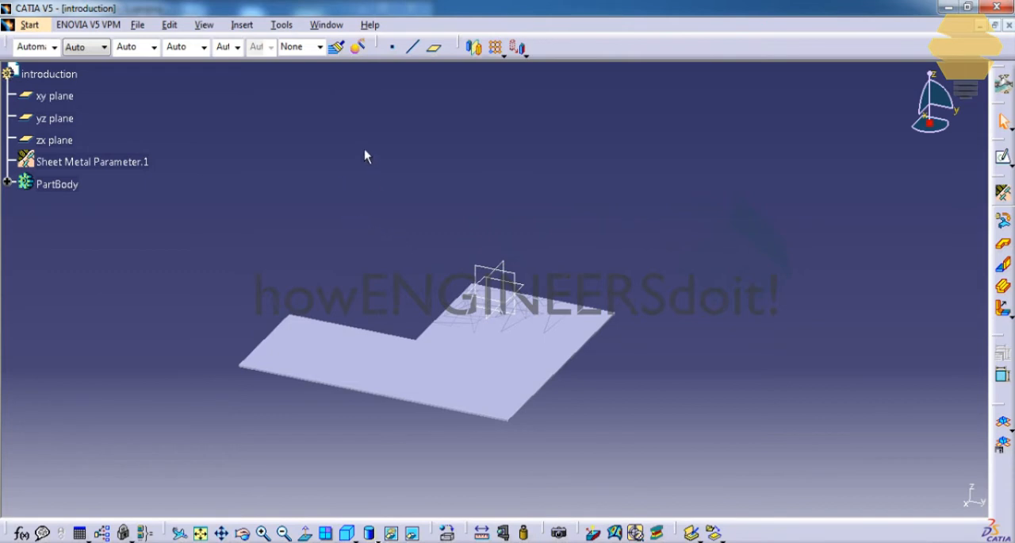
mouse_move(214, 179)
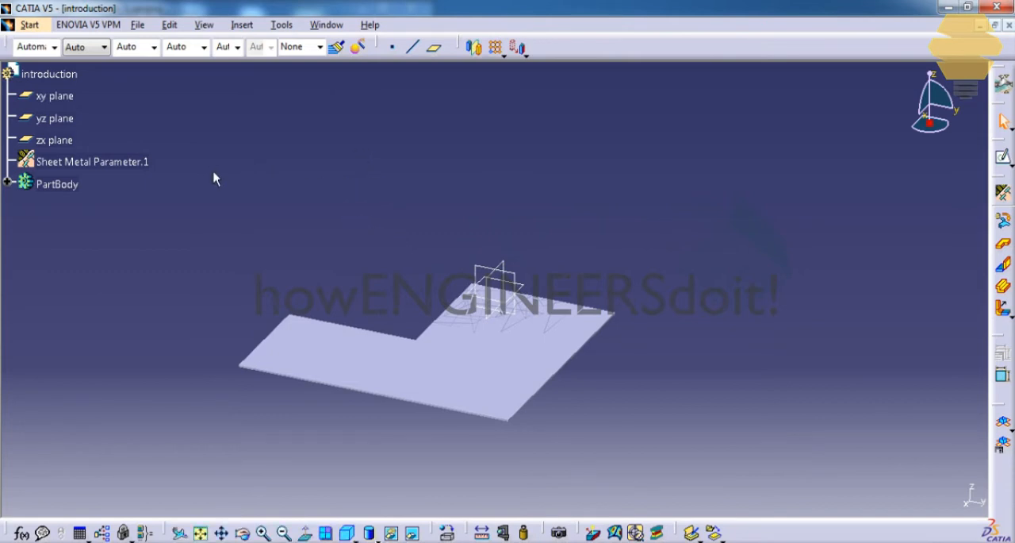
mouse_move(167, 164)
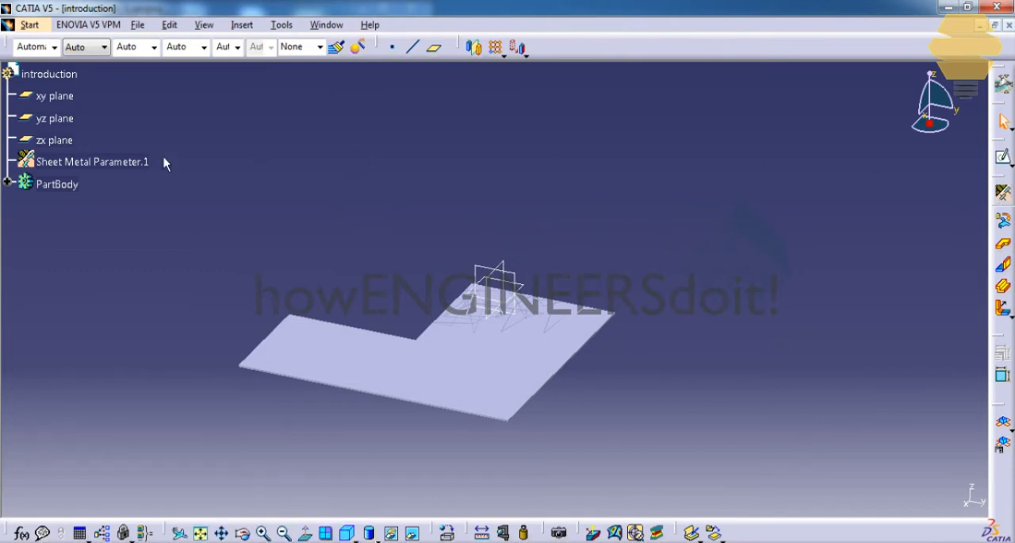
mouse_move(214, 157)
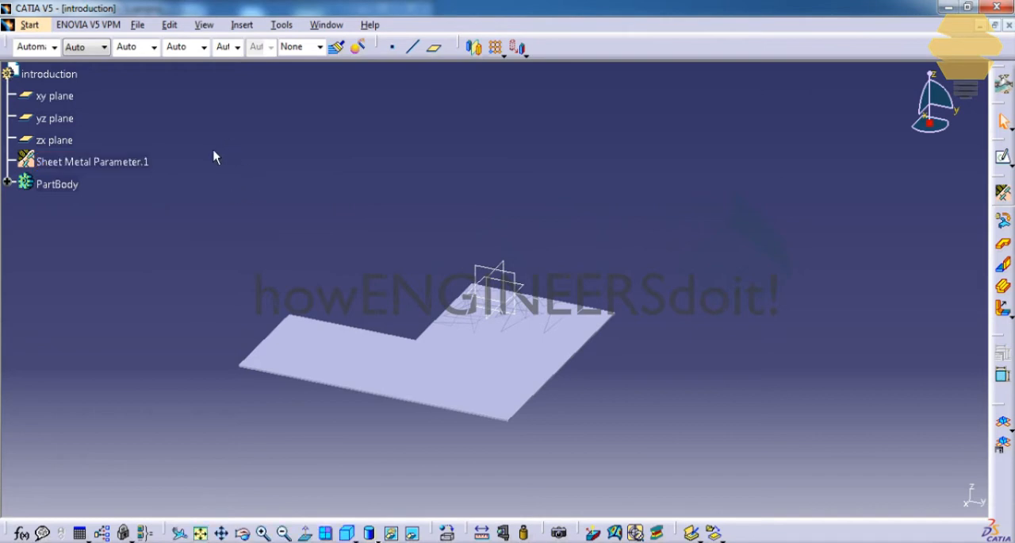
double_click(92, 161)
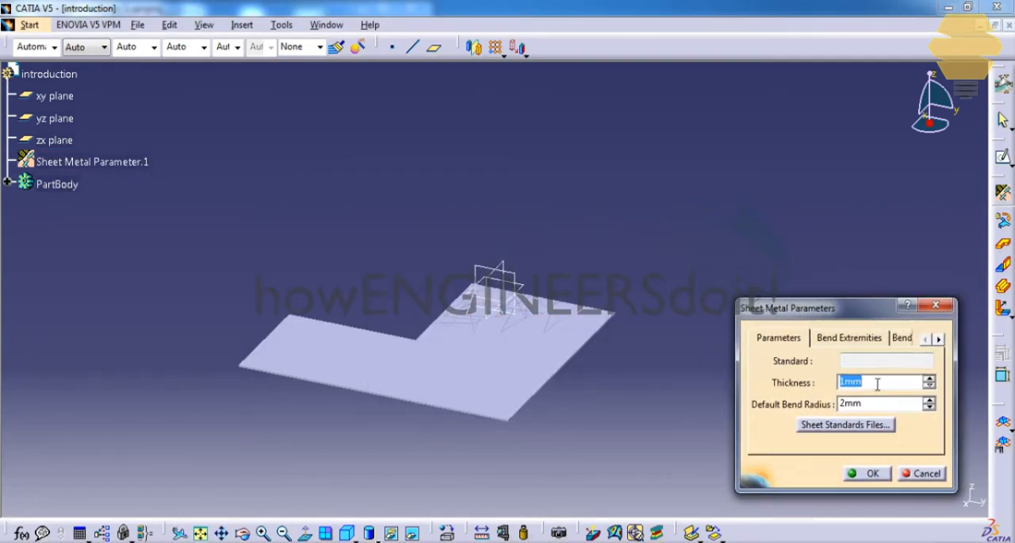
mouse_move(869, 362)
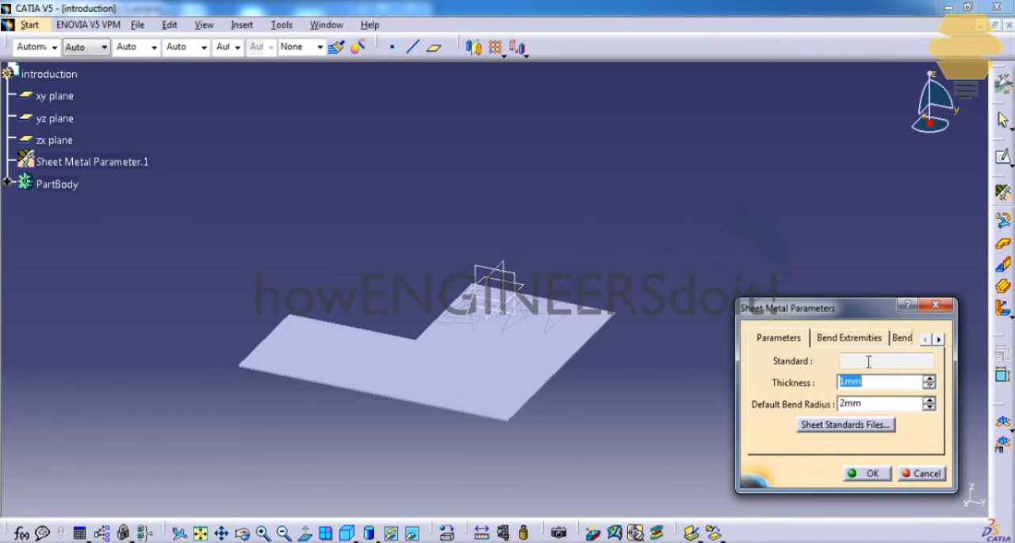
left_click_drag(787, 308, 812, 327)
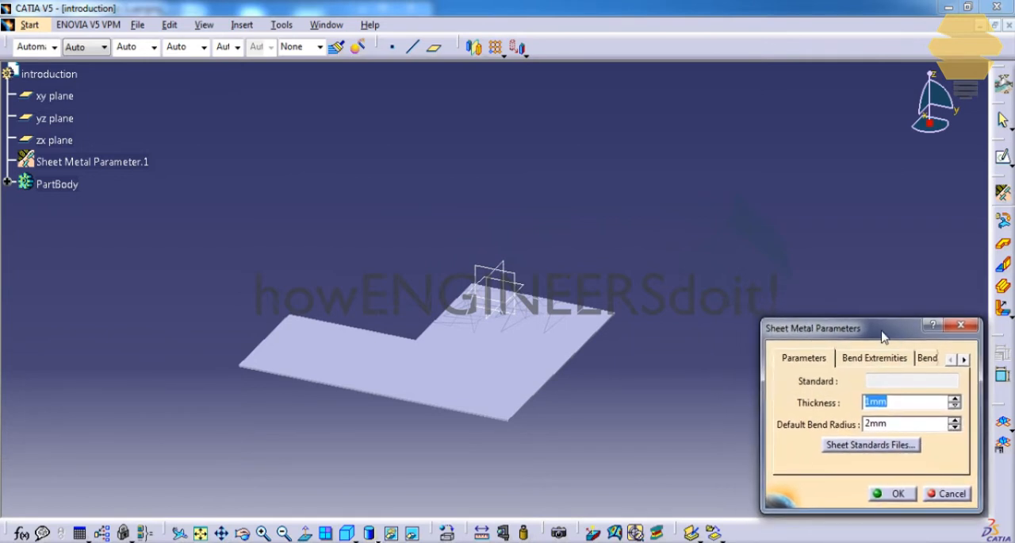
left_click(874, 357)
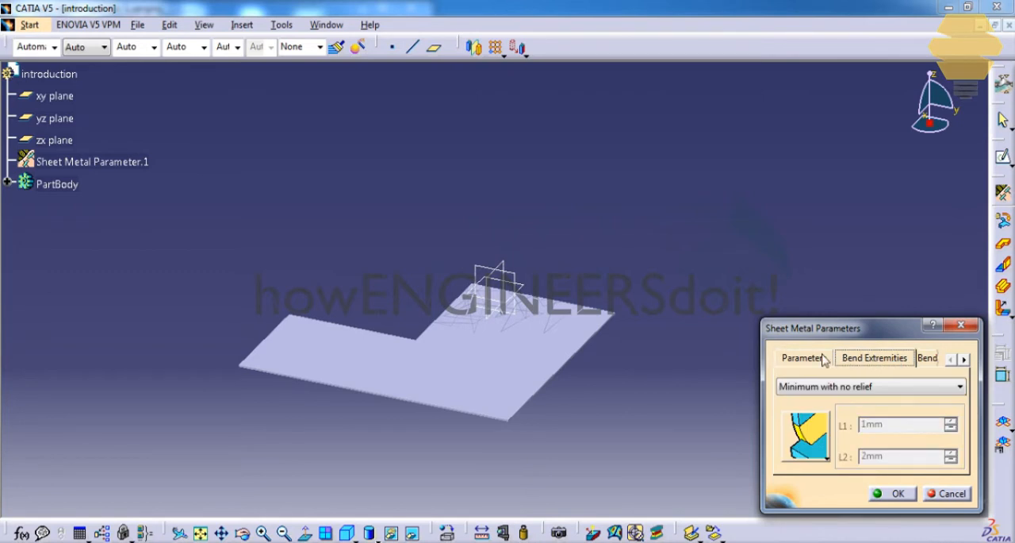
left_click(794, 357)
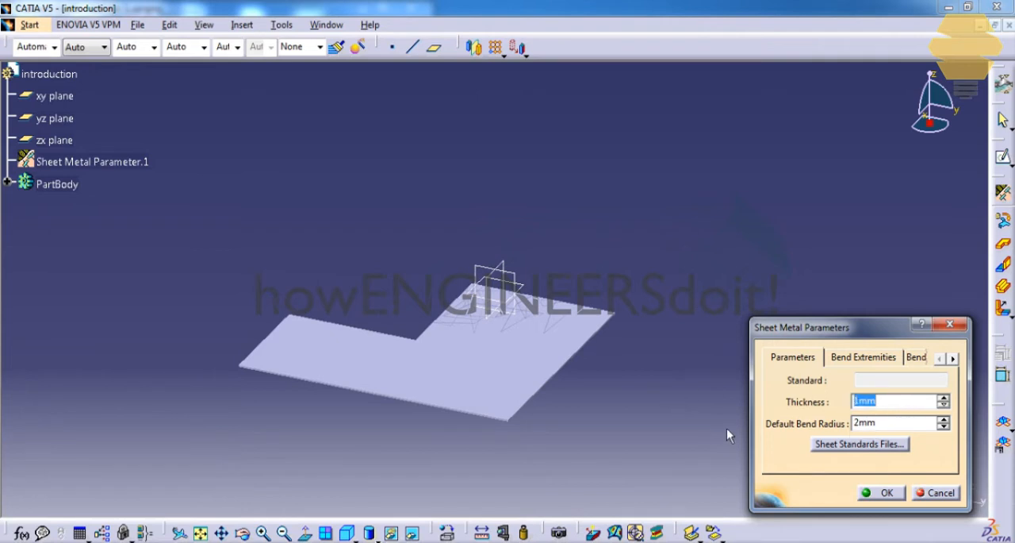
type("2")
left_click(893, 422)
type("3")
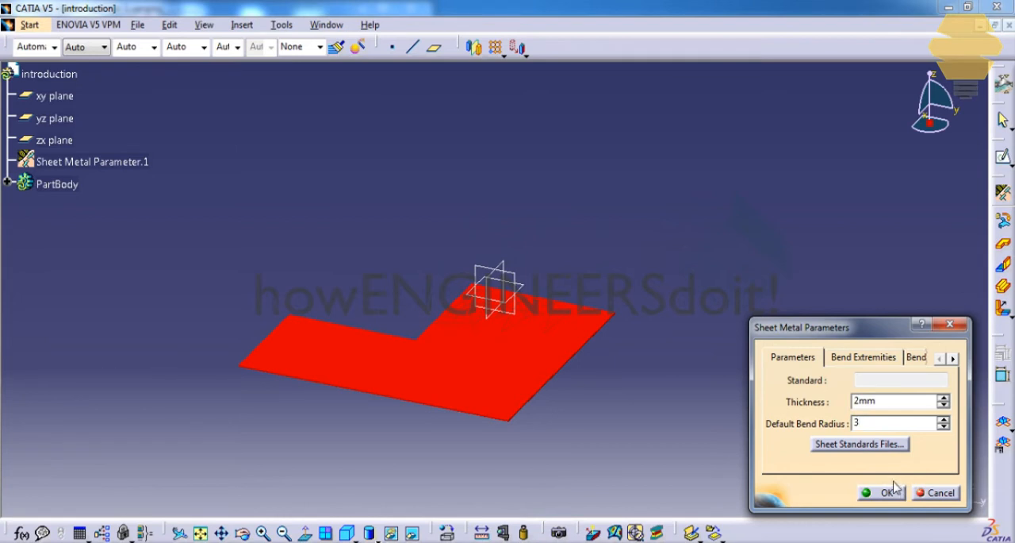
left_click(882, 491)
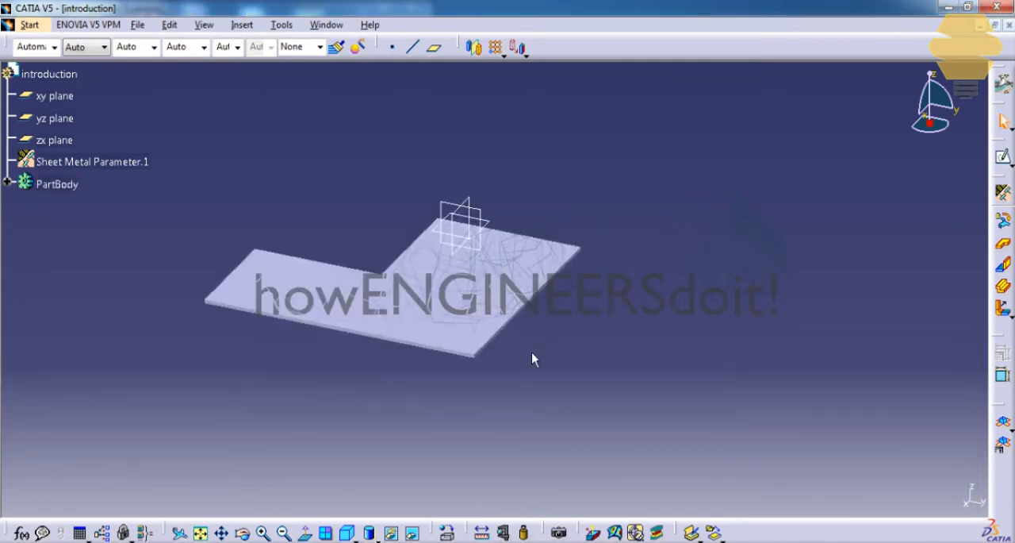
left_click_drag(531, 358, 486, 229)
type("2")
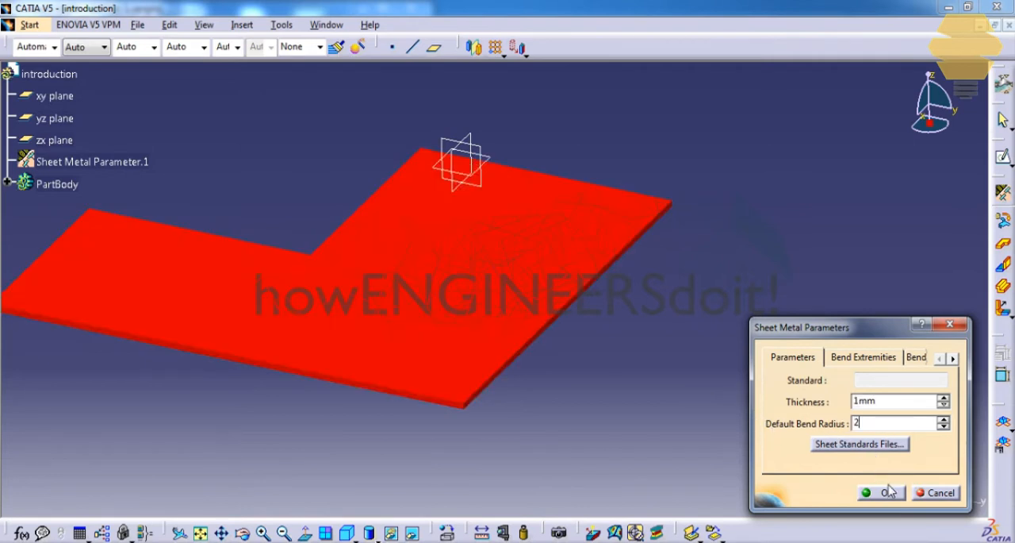
left_click(887, 492)
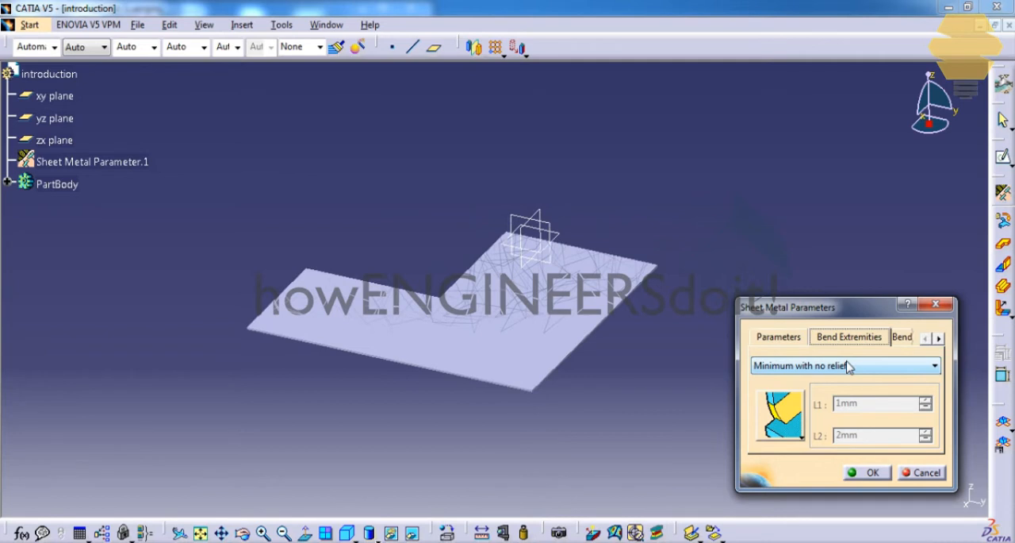
mouse_move(557, 49)
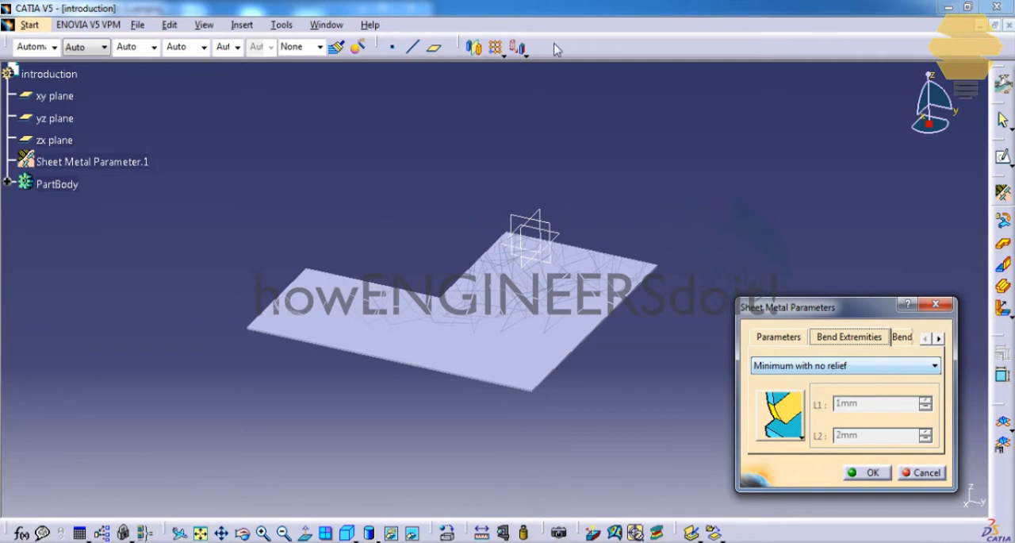
left_click(873, 473)
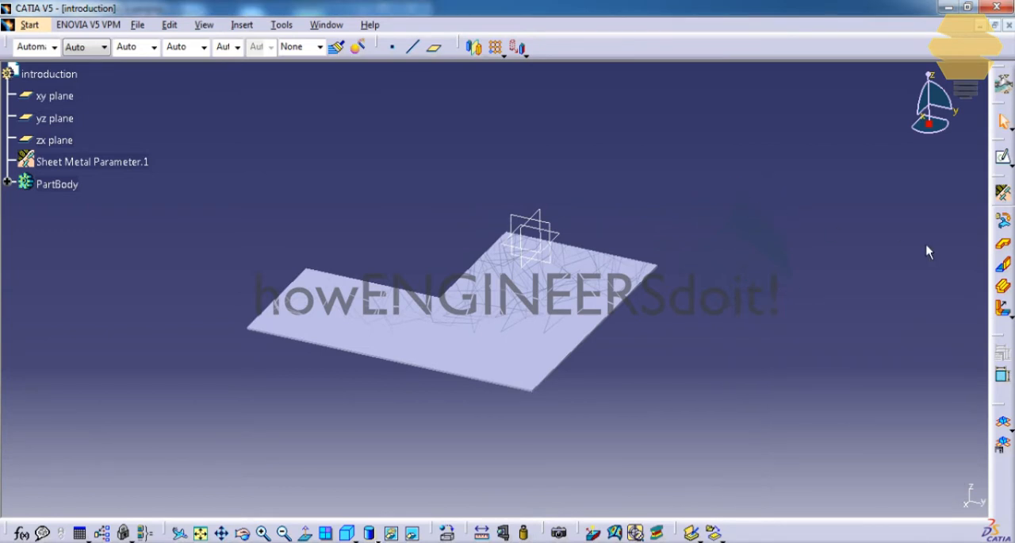
mouse_move(1002, 270)
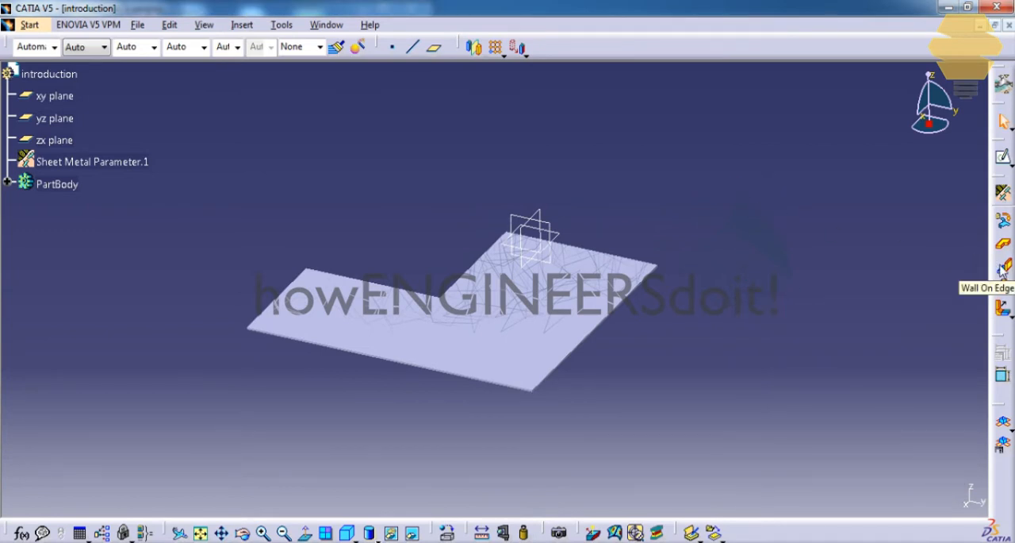
mouse_move(974, 257)
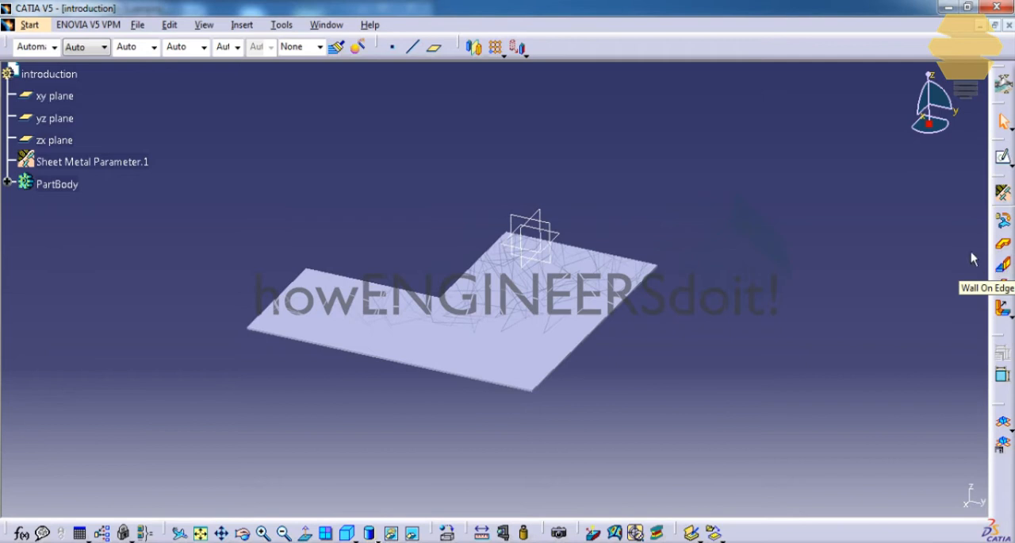
Step: Add a 50mm wall on edge bent at 50 degrees off the base wall
left_click(241, 25)
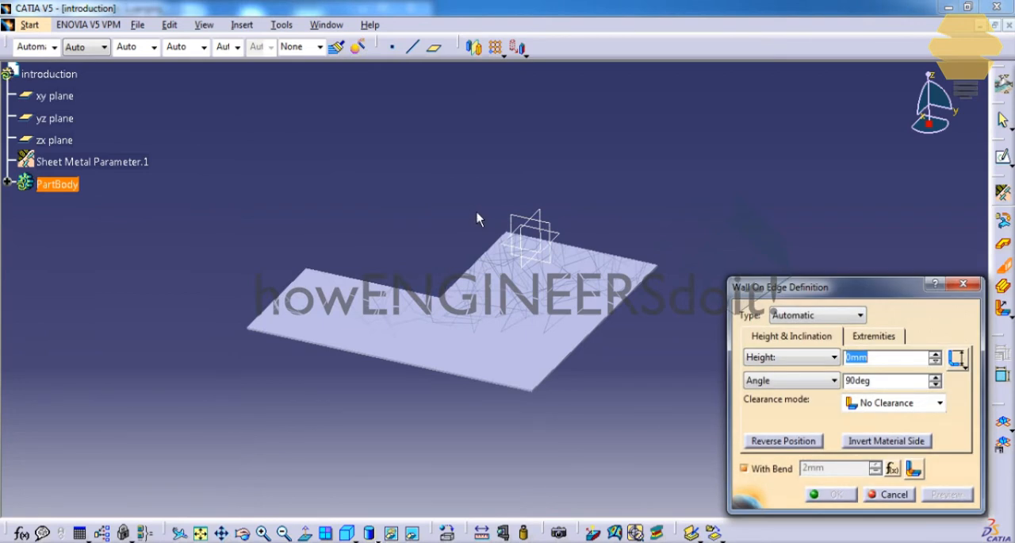
mouse_move(404, 195)
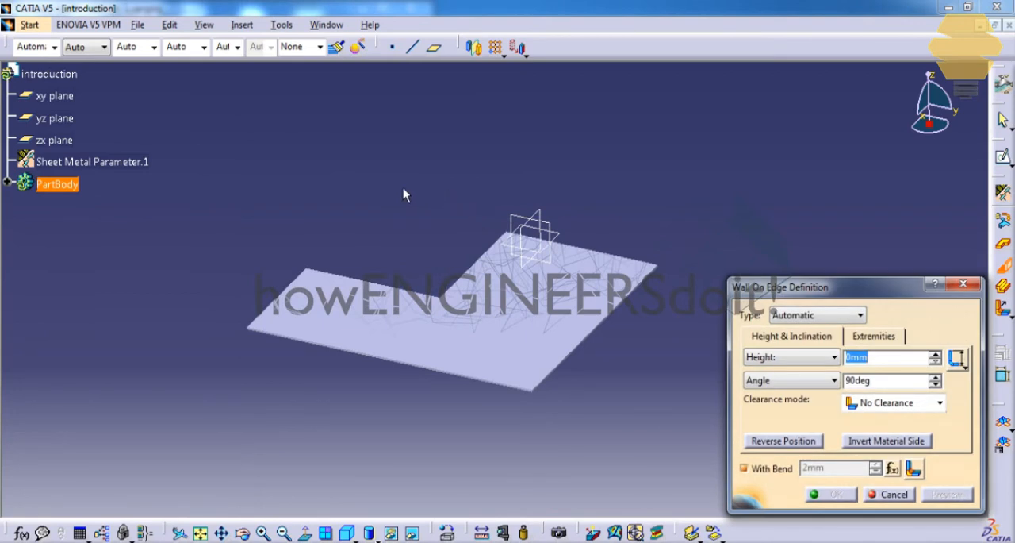
mouse_move(302, 276)
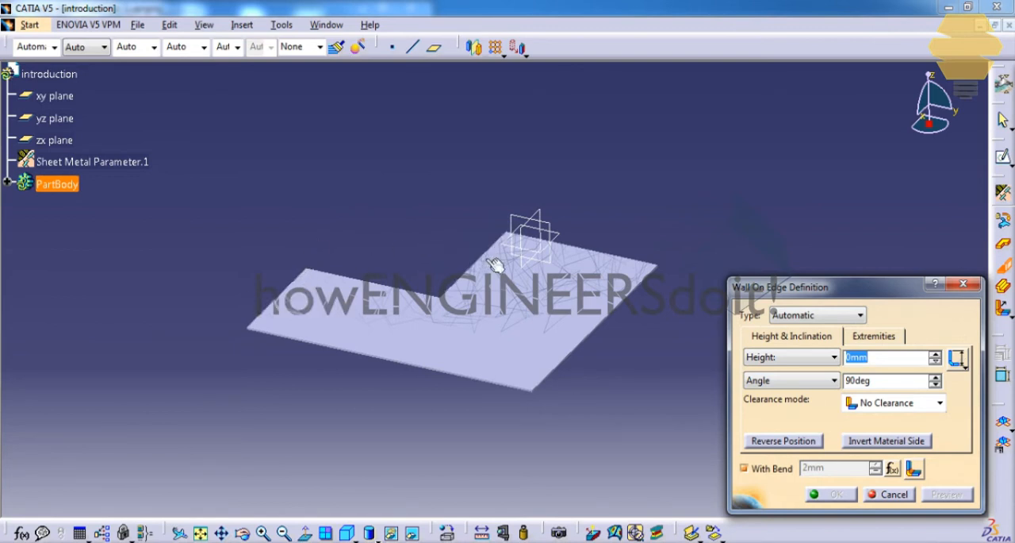
mouse_move(300, 292)
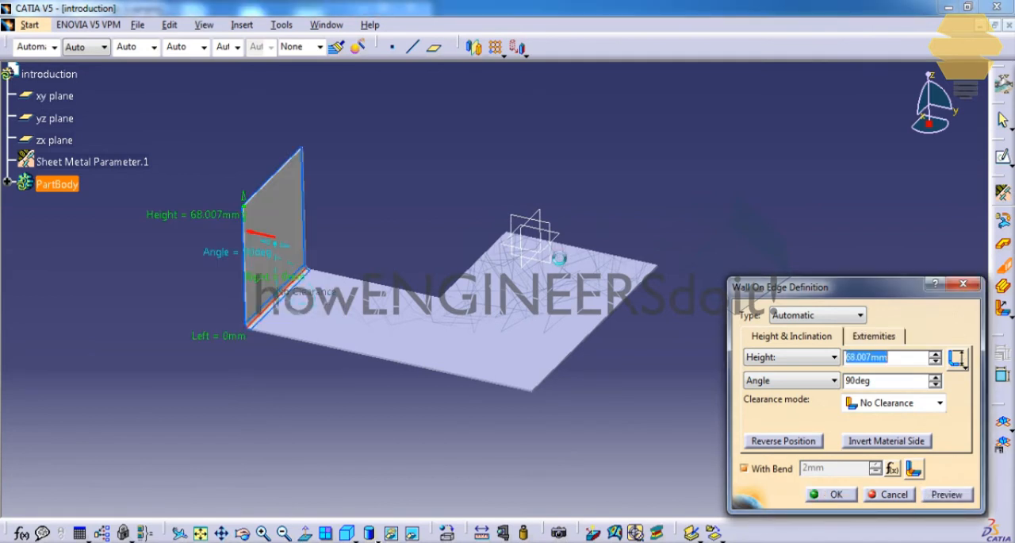
mouse_move(393, 318)
type("50")
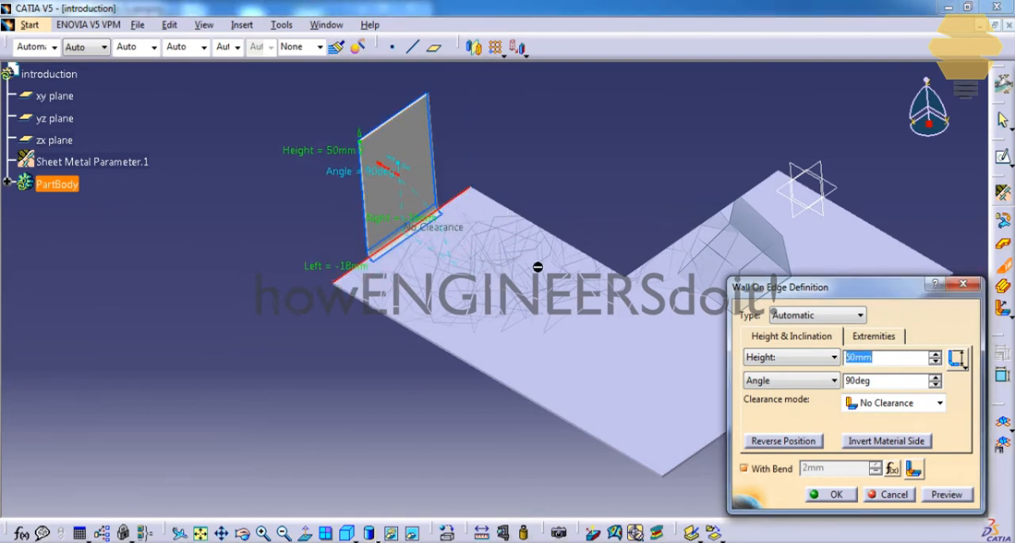
left_click(872, 336)
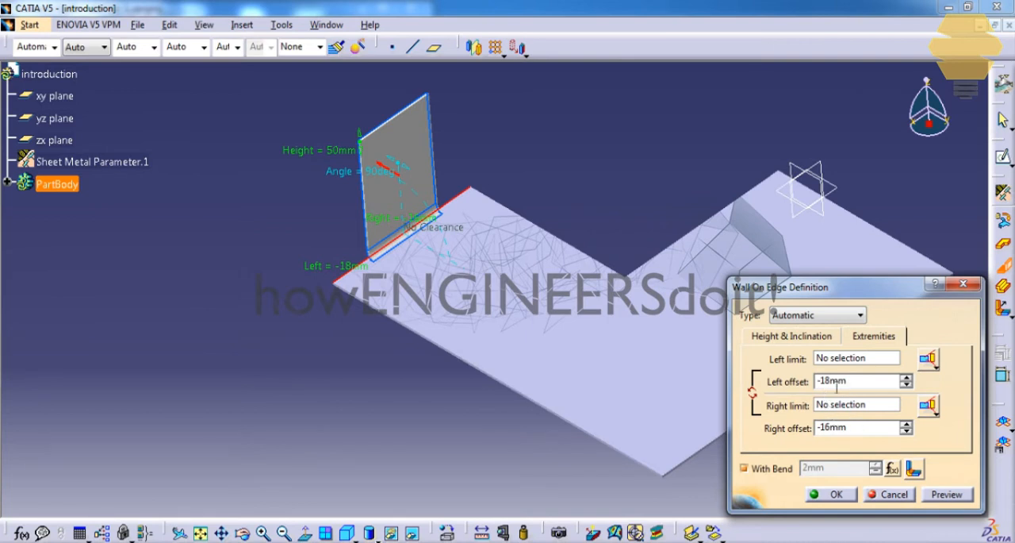
left_click(790, 336)
type("50")
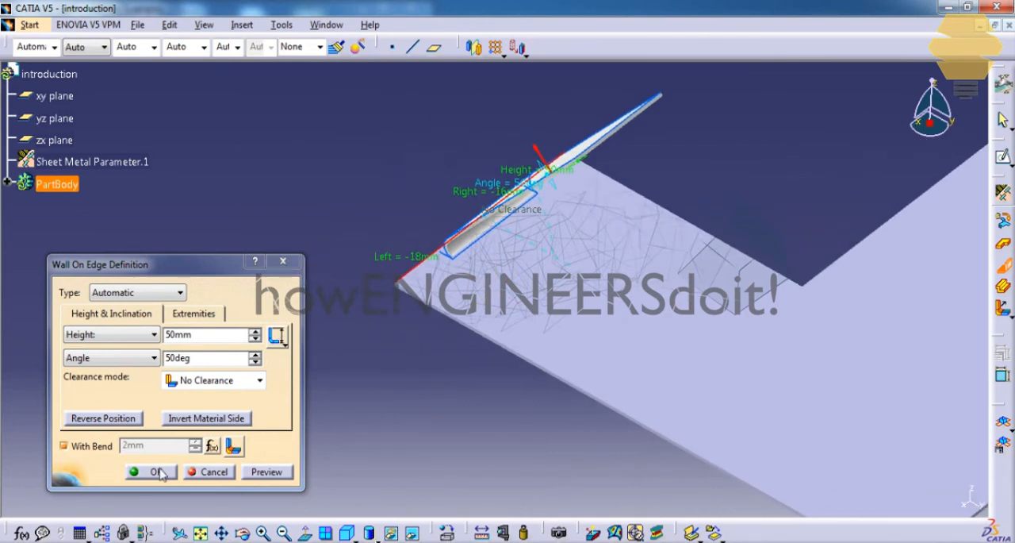
left_click(152, 471)
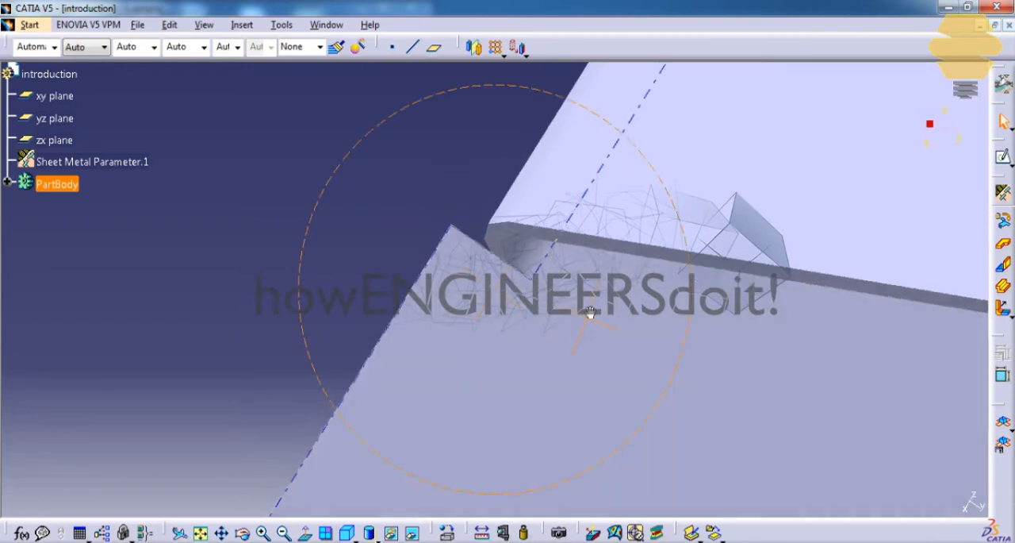
Step: Orbit to the new bend corner and select Sheet Metal Parameter.1 in the tree
left_click_drag(587, 318, 542, 277)
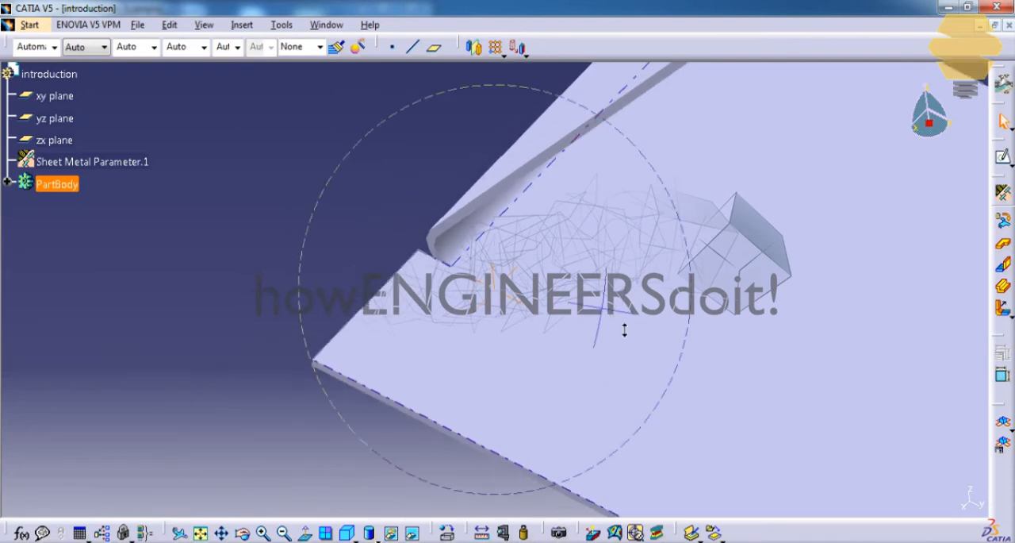
left_click(92, 162)
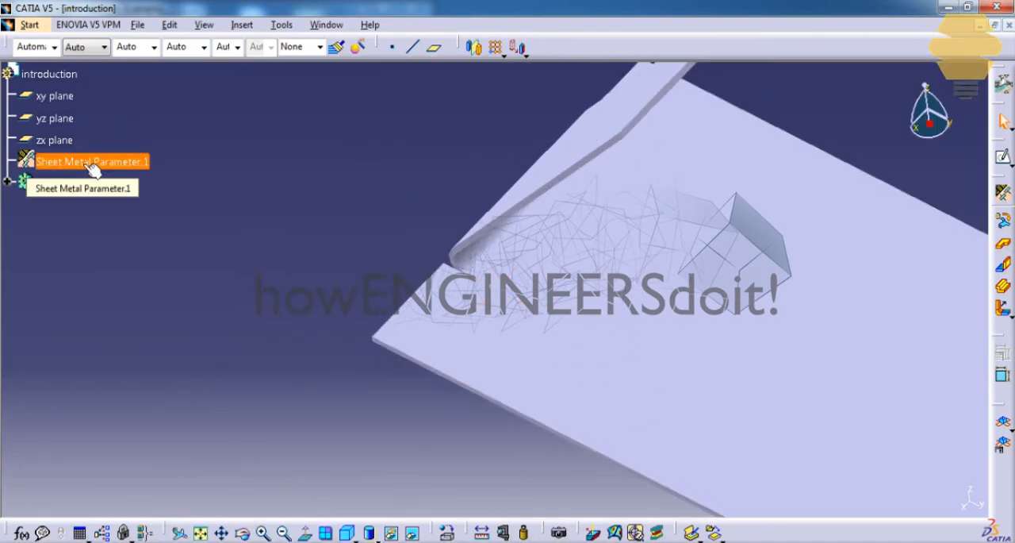
Step: Set the Bend Extremities relief type to Square relief (1mm and 2mm) in Sheet Metal Parameter.1
double_click(92, 162)
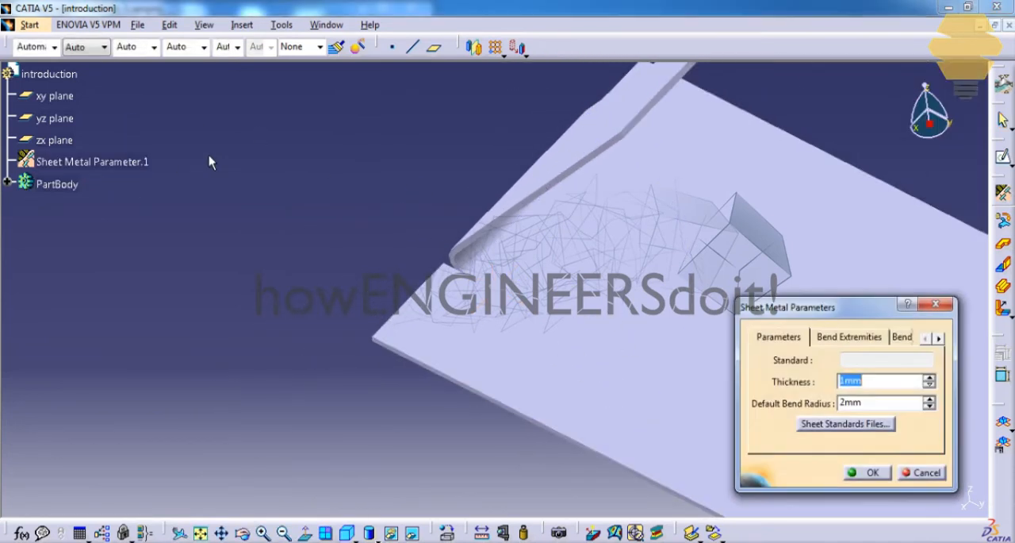
mouse_move(833, 330)
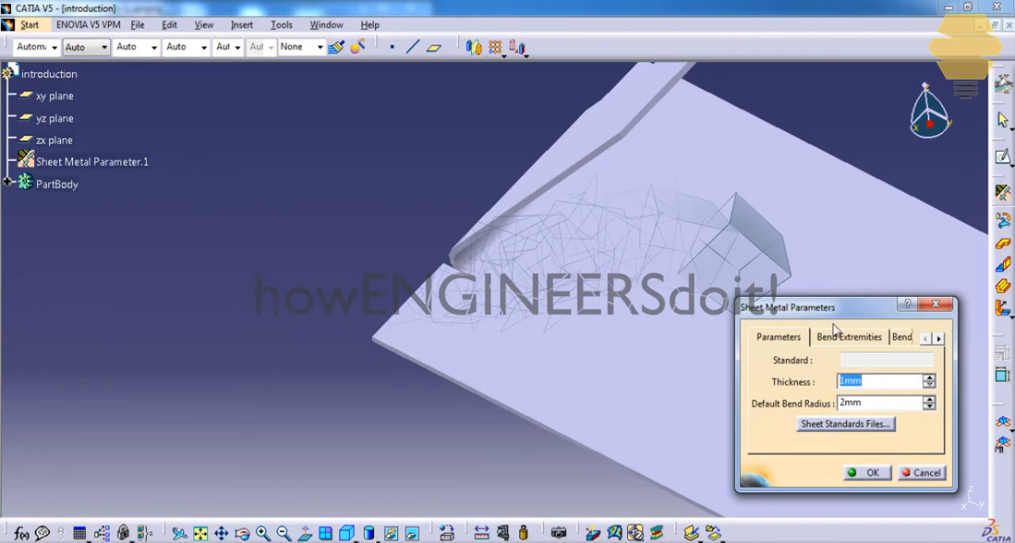
left_click(847, 337)
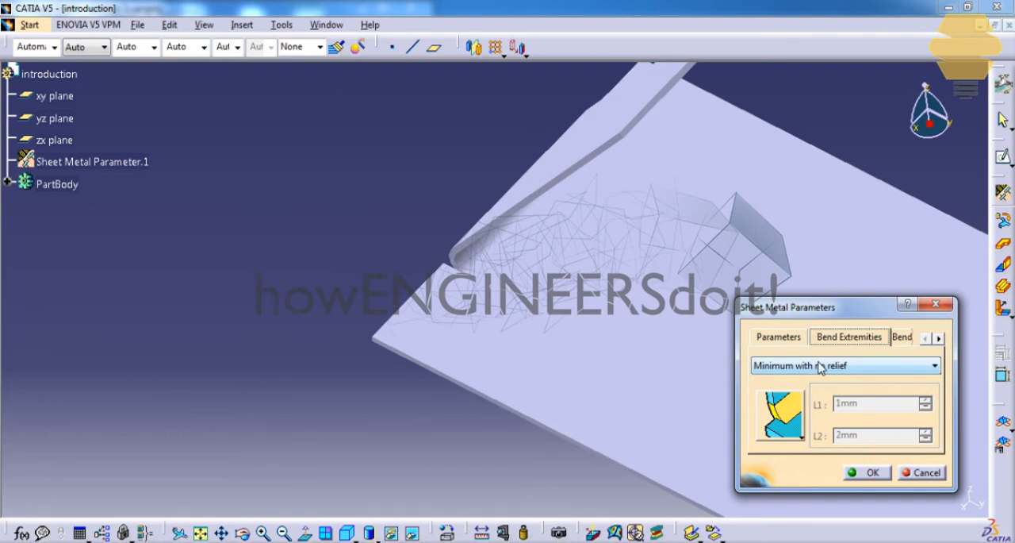
left_click(844, 365)
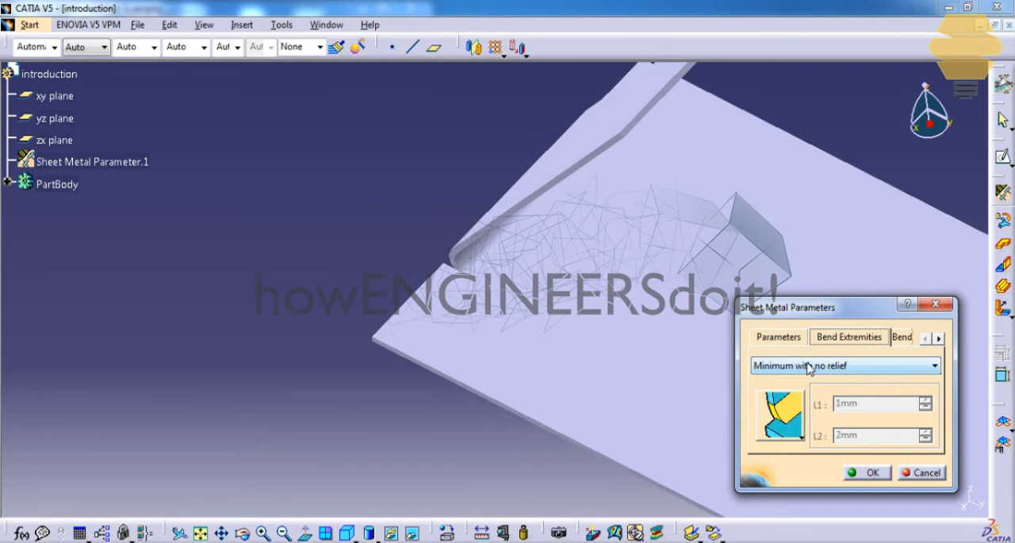
left_click(844, 365)
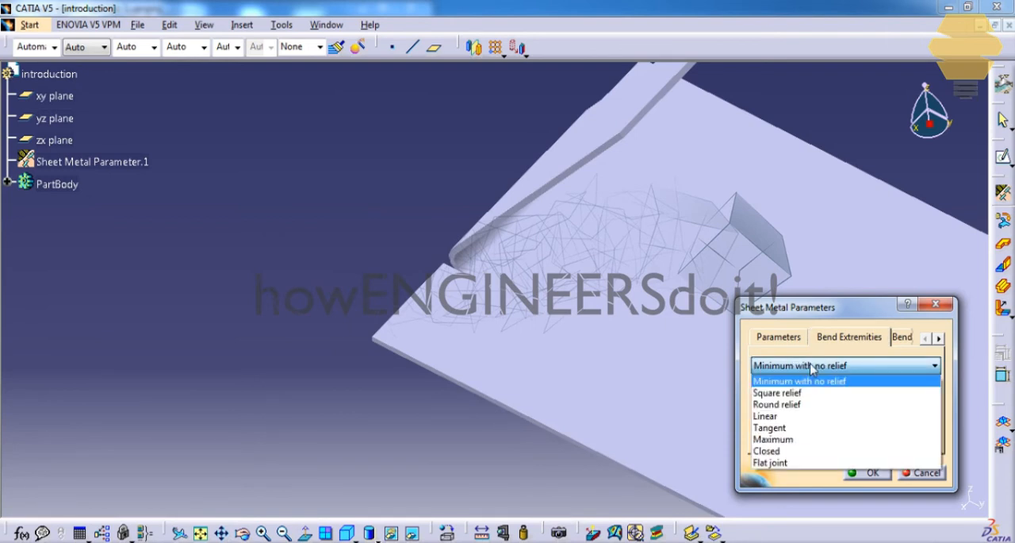
left_click(777, 392)
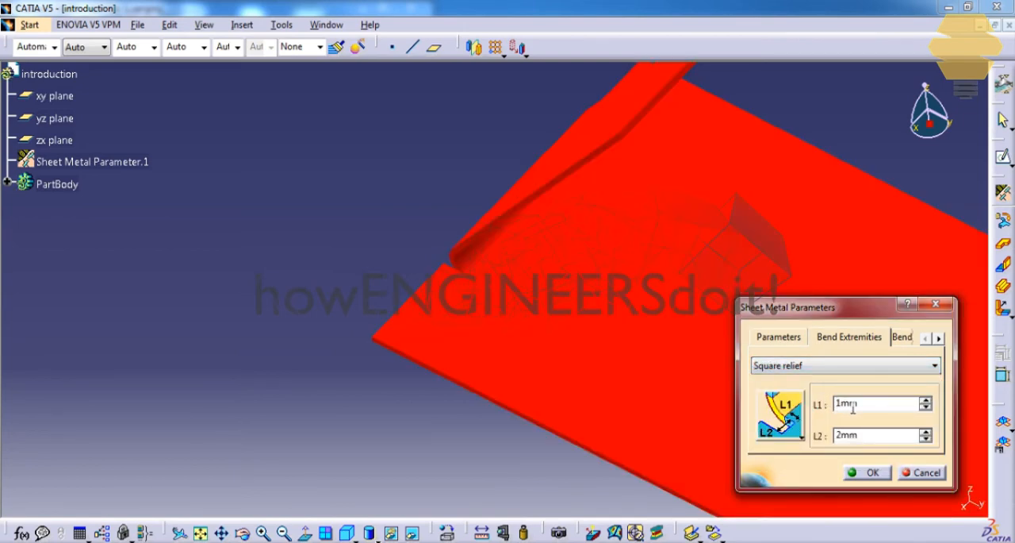
left_click(873, 473)
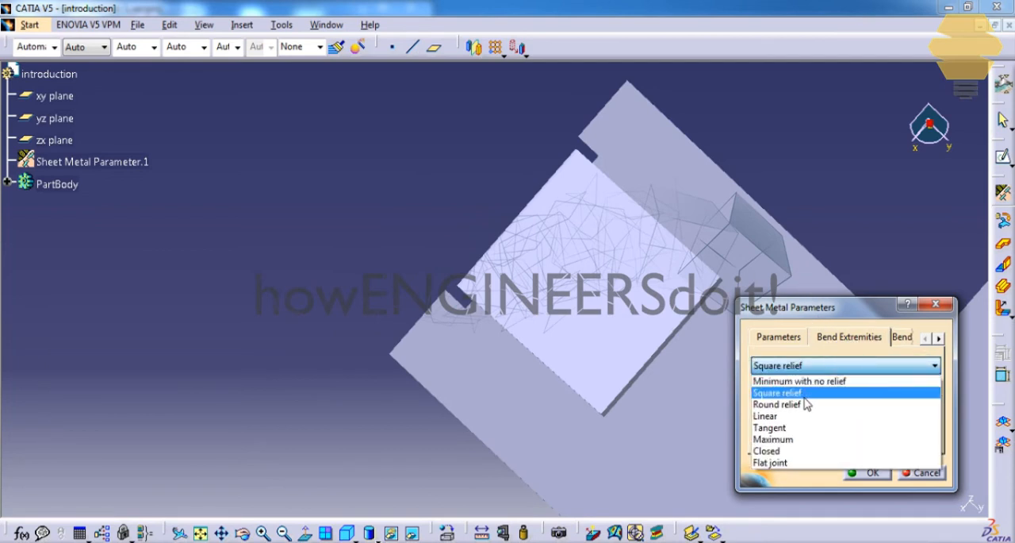
left_click(778, 392)
type("3")
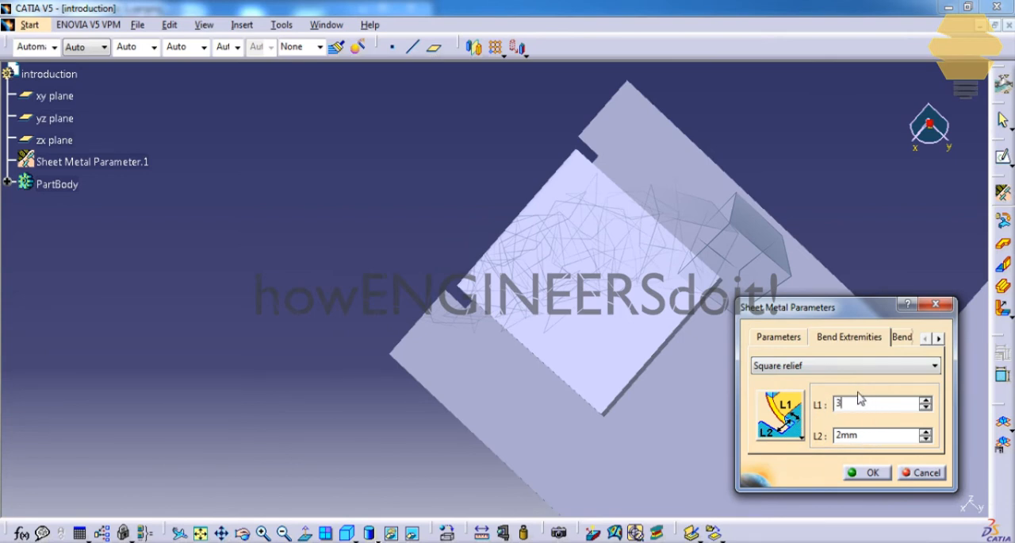
left_click(866, 473)
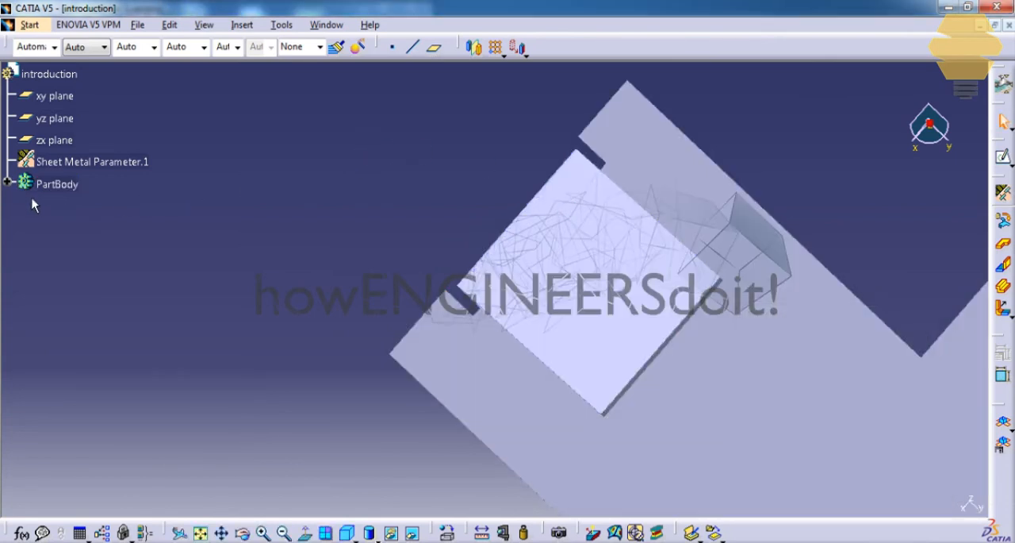
Step: Reopen Sheet Metal Parameter.1 to verify square relief is kept and close it
double_click(92, 162)
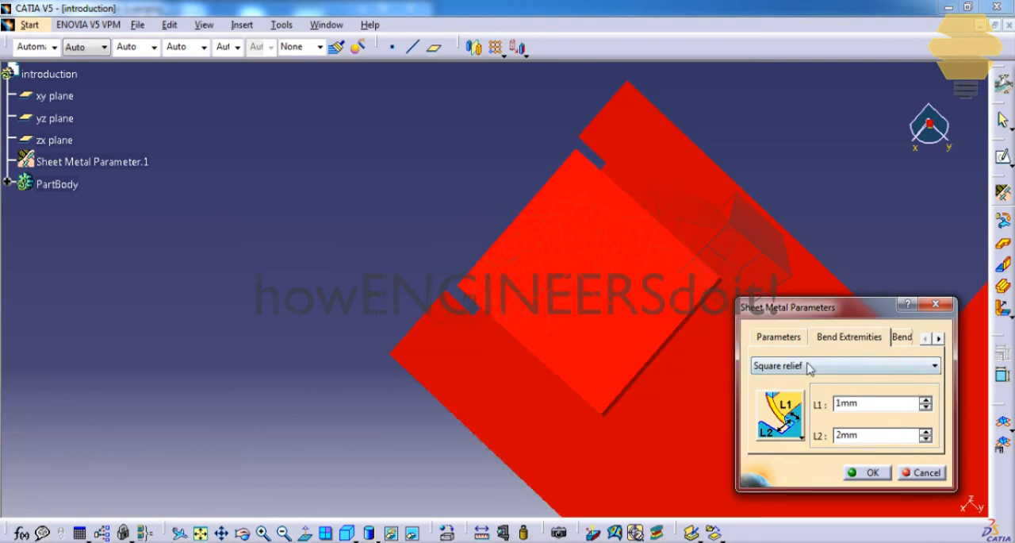
left_click(866, 473)
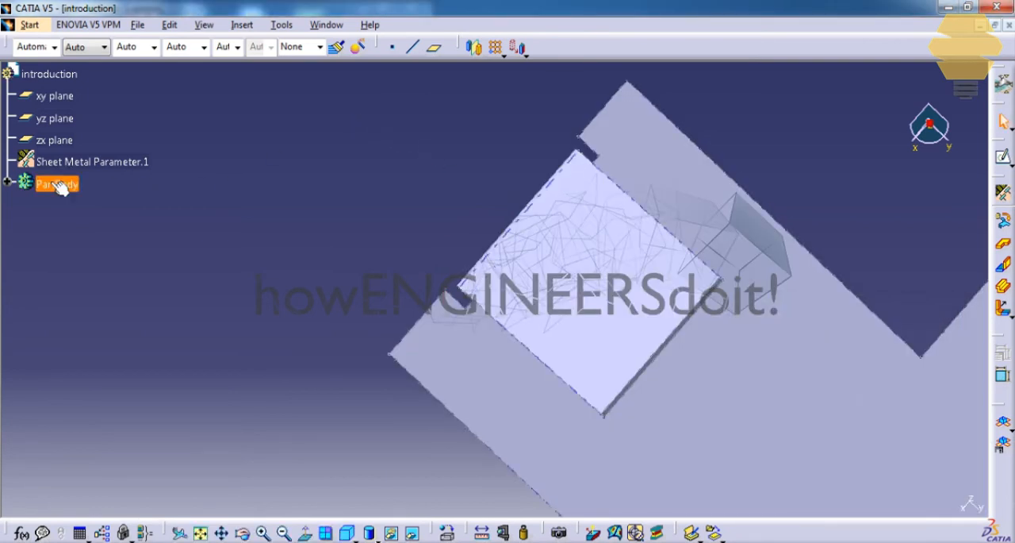
Step: Switch the bend extremities to Round relief and set the L2 relief dimension to 3mm
double_click(92, 162)
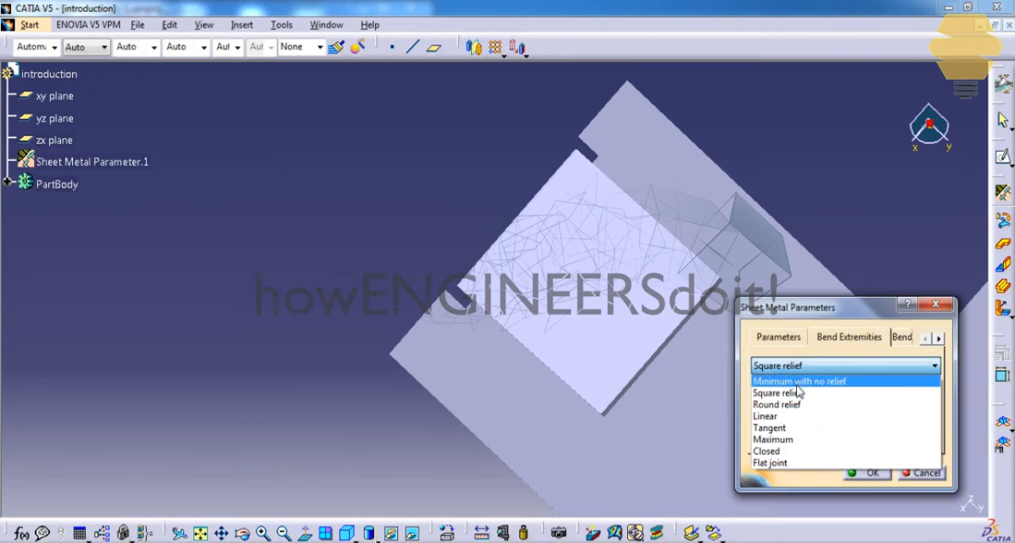
mouse_move(800, 403)
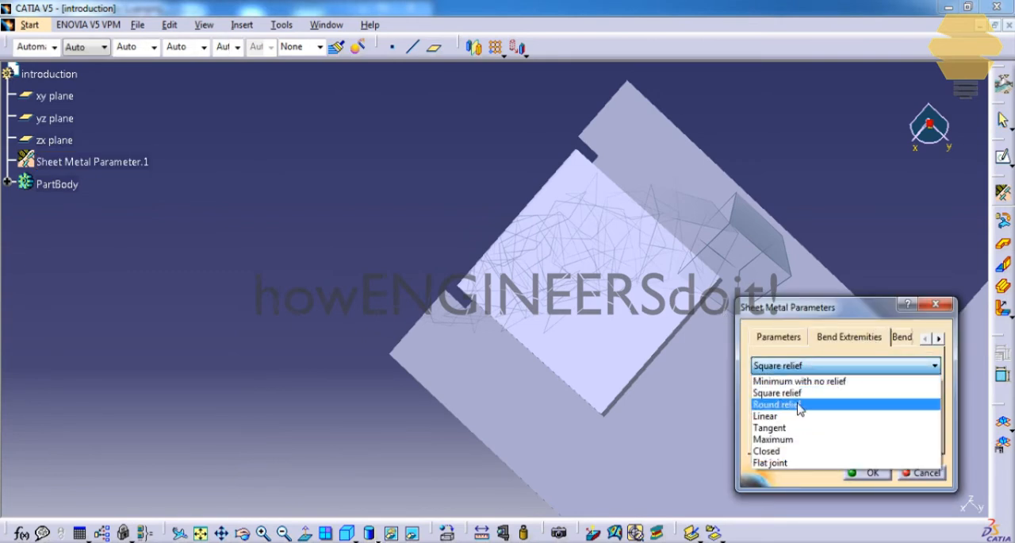
left_click(775, 403)
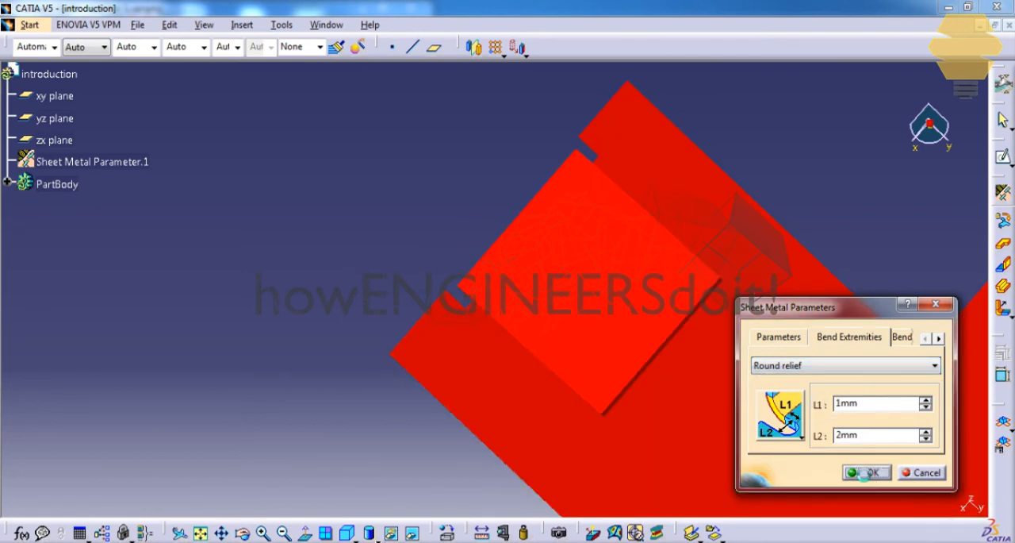
left_click(866, 473)
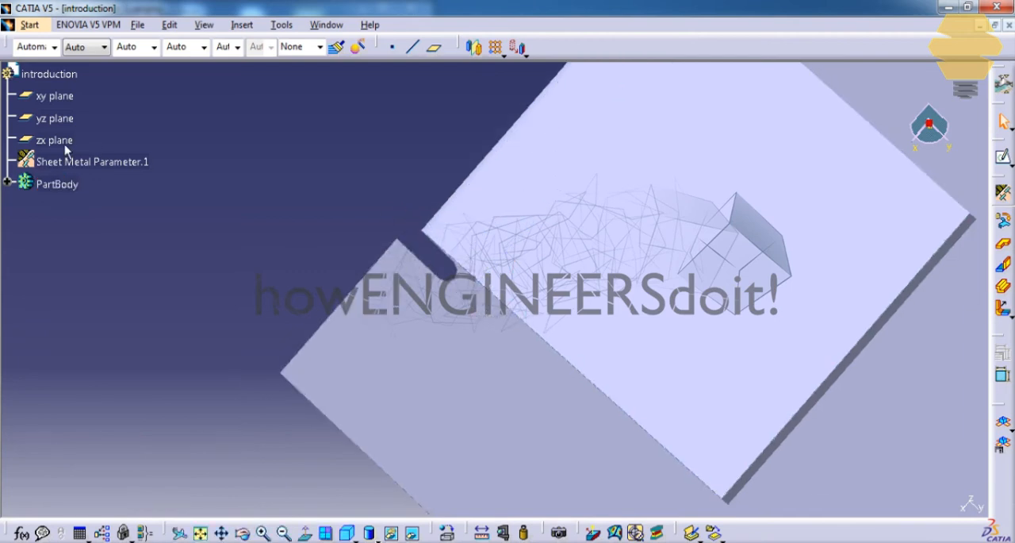
double_click(92, 162)
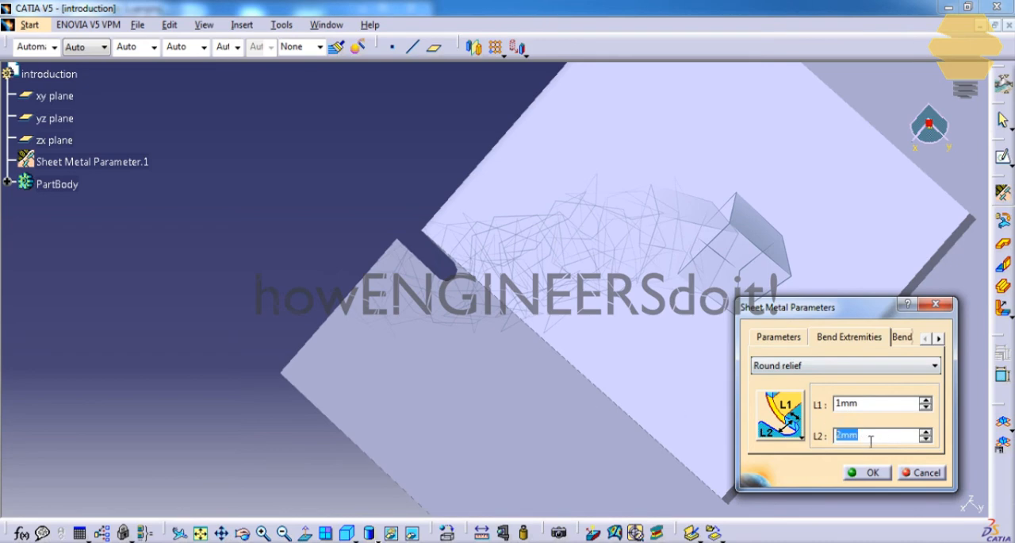
type("3mm")
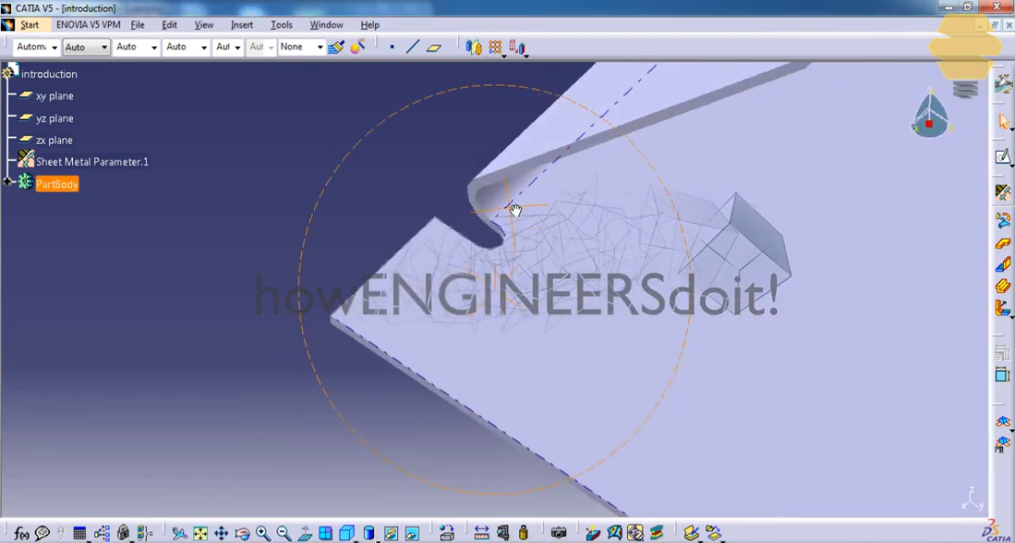
left_click_drag(516, 208, 667, 300)
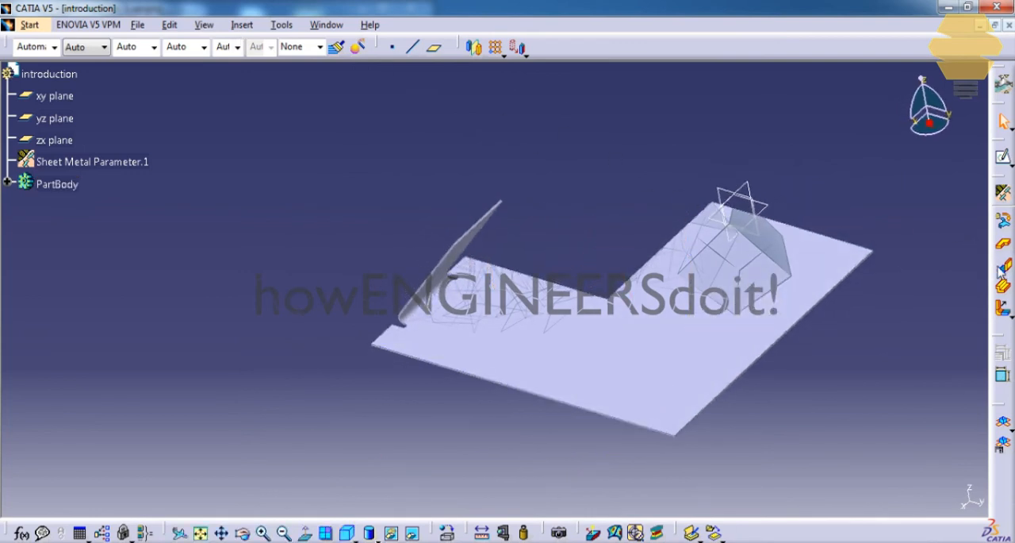
mouse_move(1003, 288)
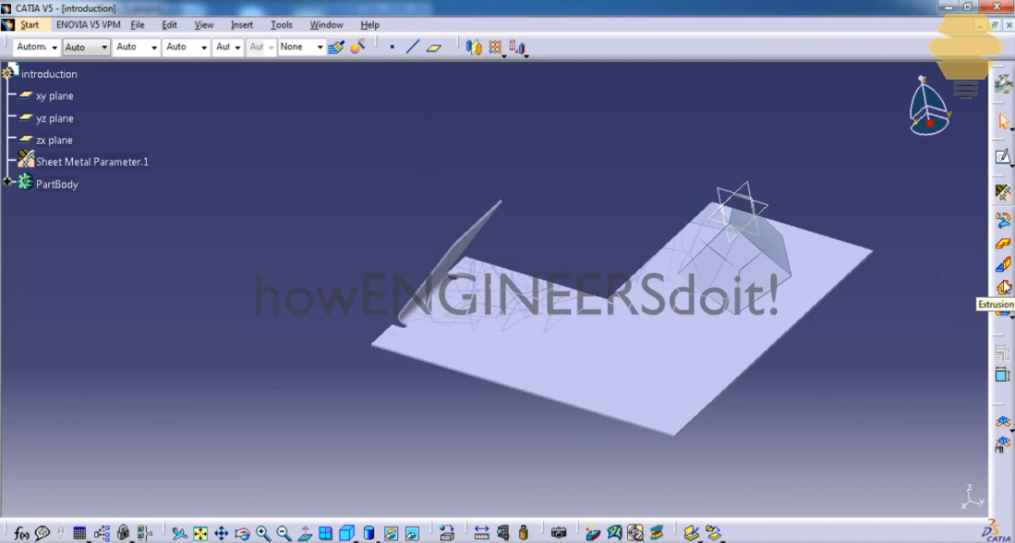
mouse_move(966, 293)
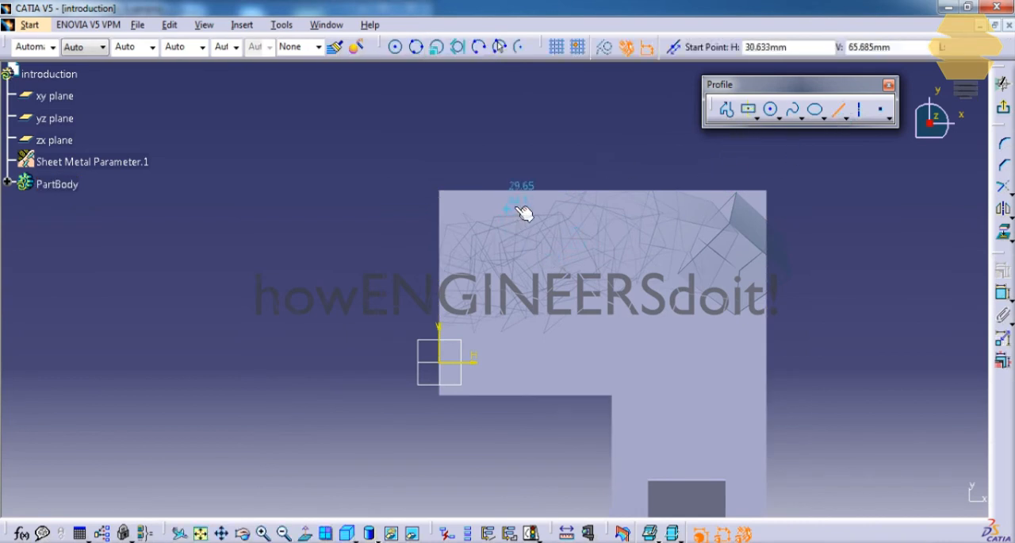
Step: Draw a short straight line on the base wall as Sketch.2 for the extrusion
left_click(539, 317)
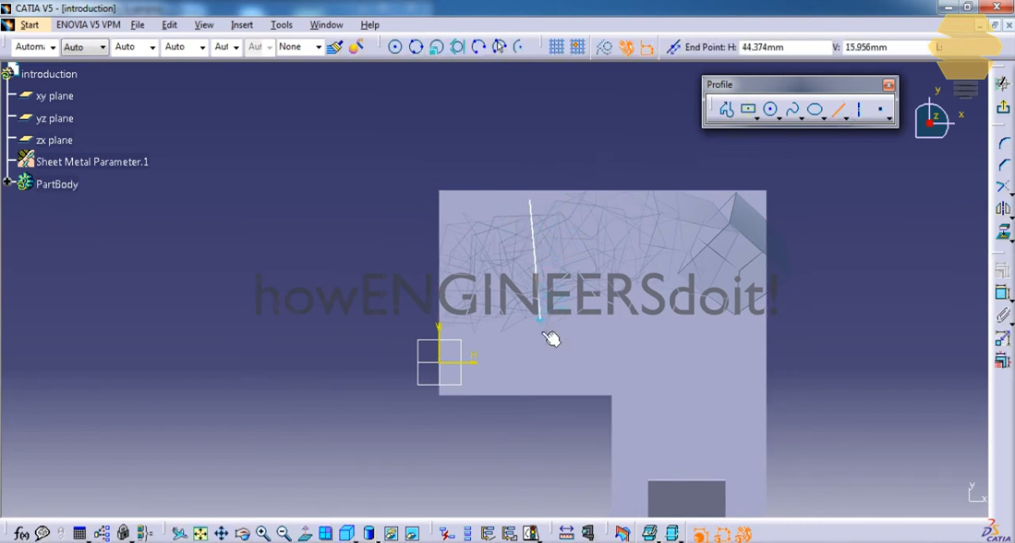
left_click(530, 352)
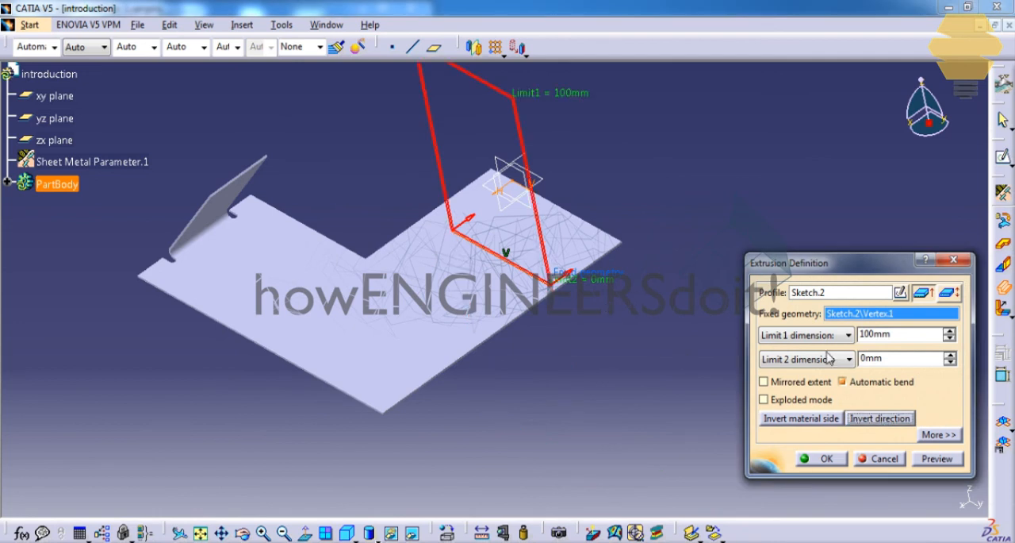
Step: Set Limit 1 to 15mm, create Extrusion.1, and dismiss the no-union warning
triple_click(903, 333)
type("15")
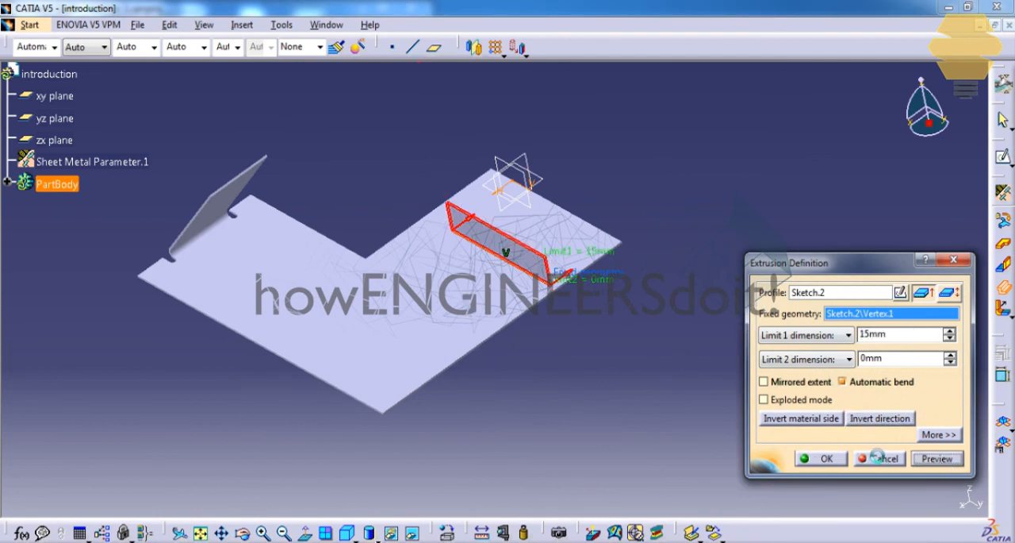
left_click(821, 457)
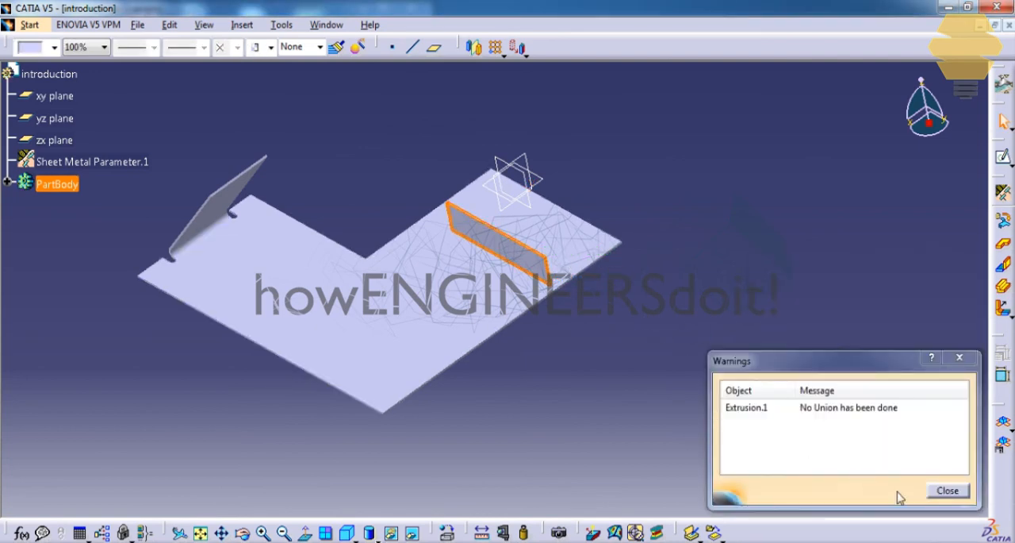
left_click(947, 488)
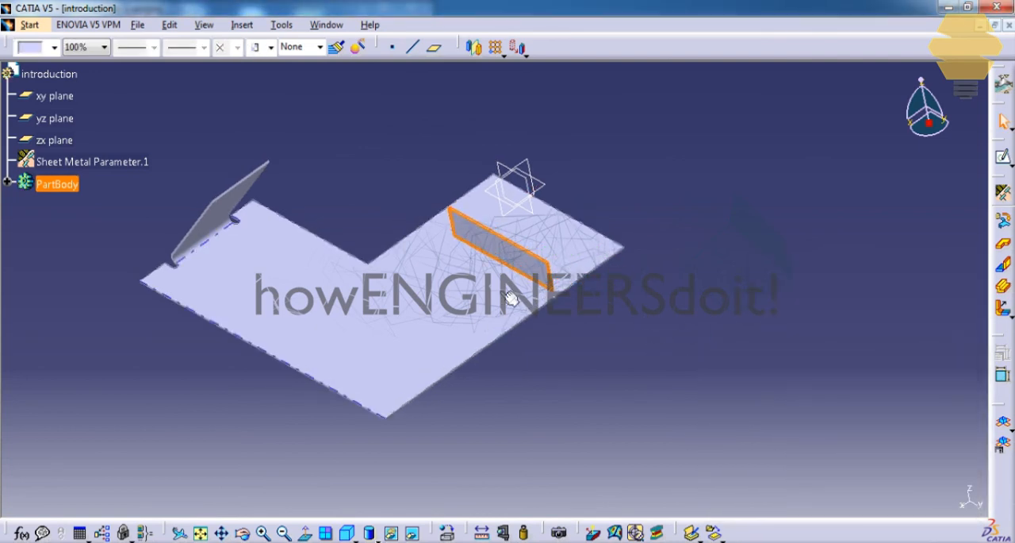
left_click_drag(499, 298, 563, 302)
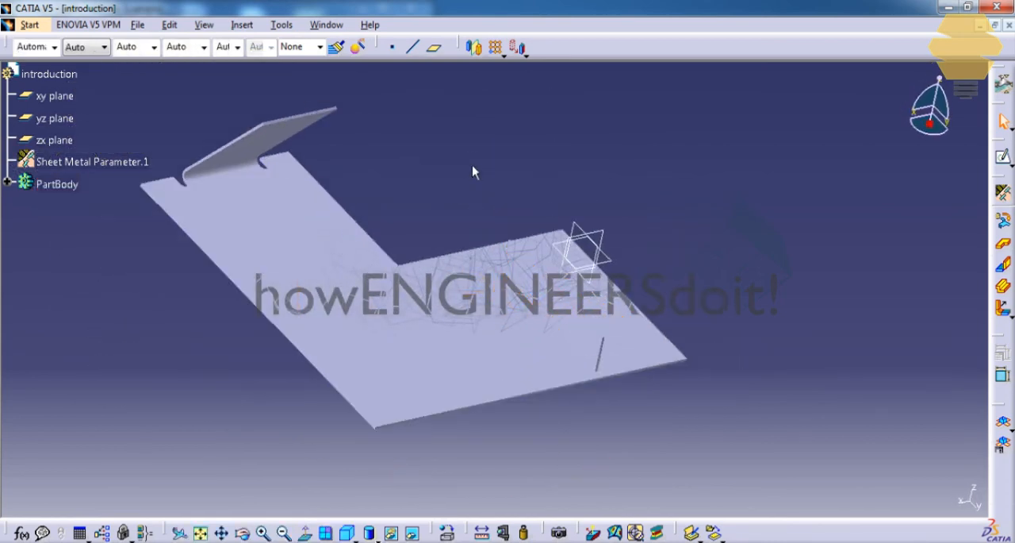
left_click_drag(472, 173, 448, 310)
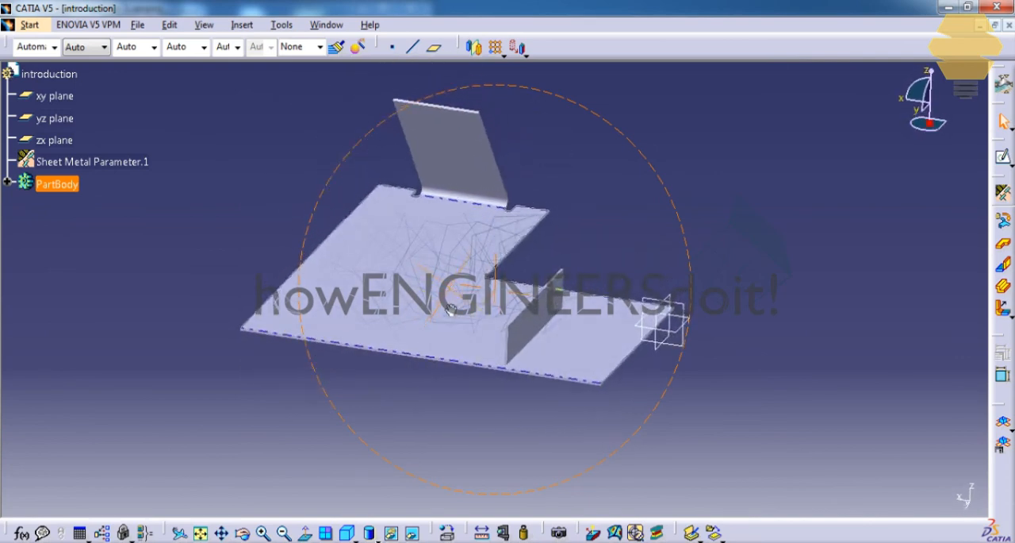
left_click_drag(492, 277, 436, 285)
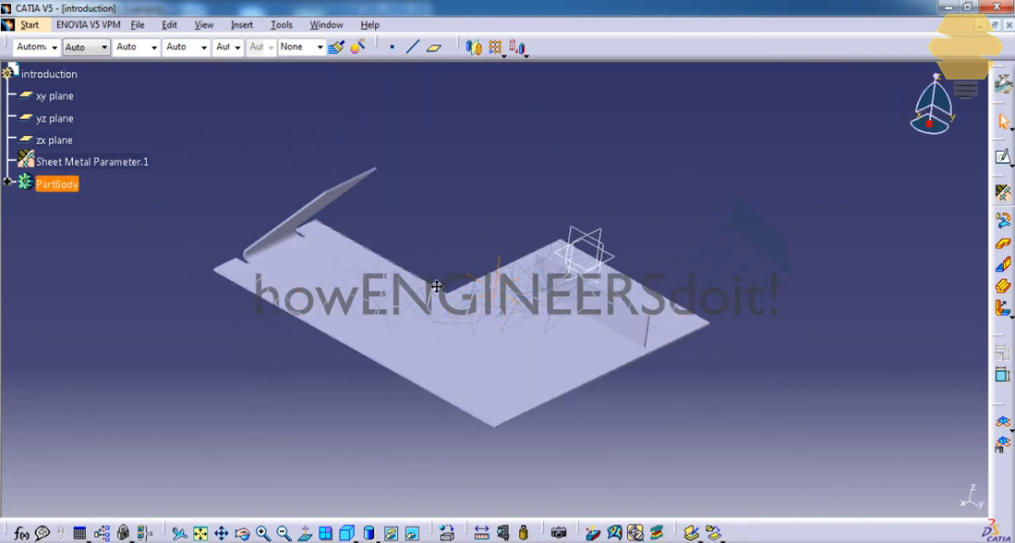